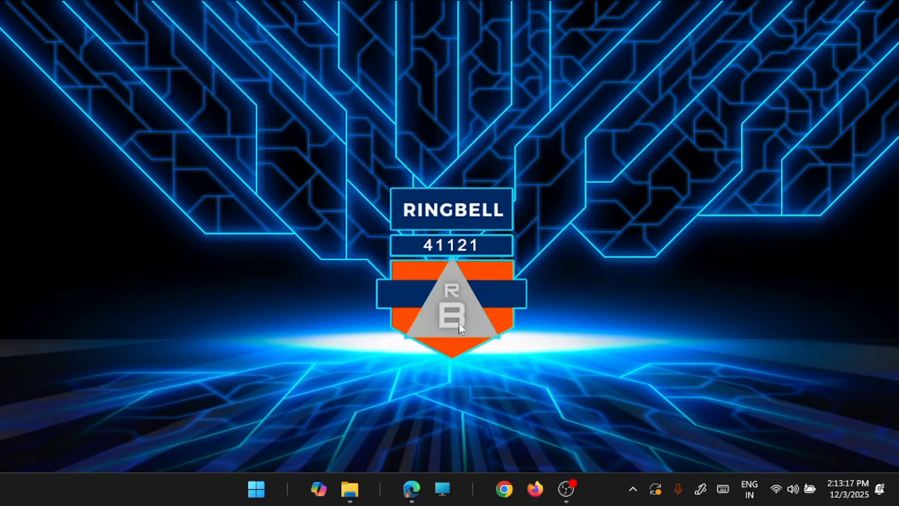
Step: Launch Edge and browse down the SnapFiles homepage past the featured Tixati pick
{"action": "left_click", "coordinate": [411, 489]}
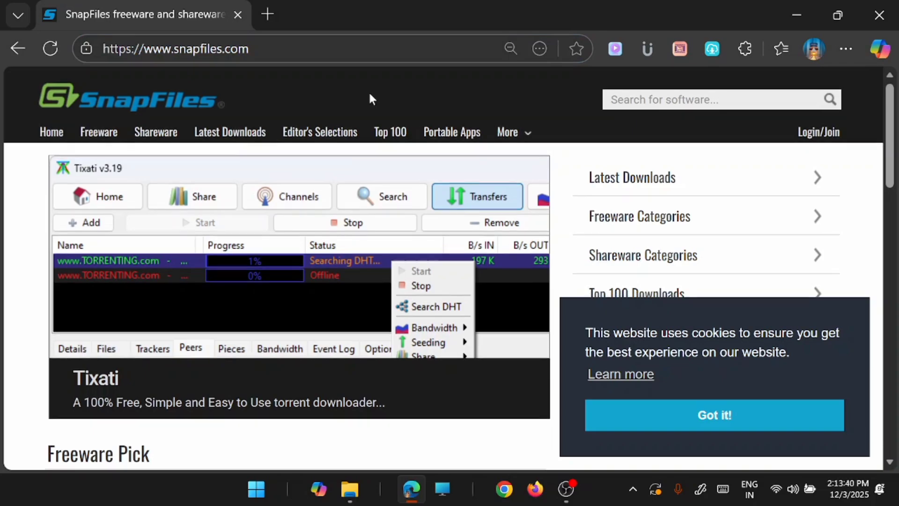
{"action": "scroll", "scroll_direction": "down", "scroll_amount": 3}
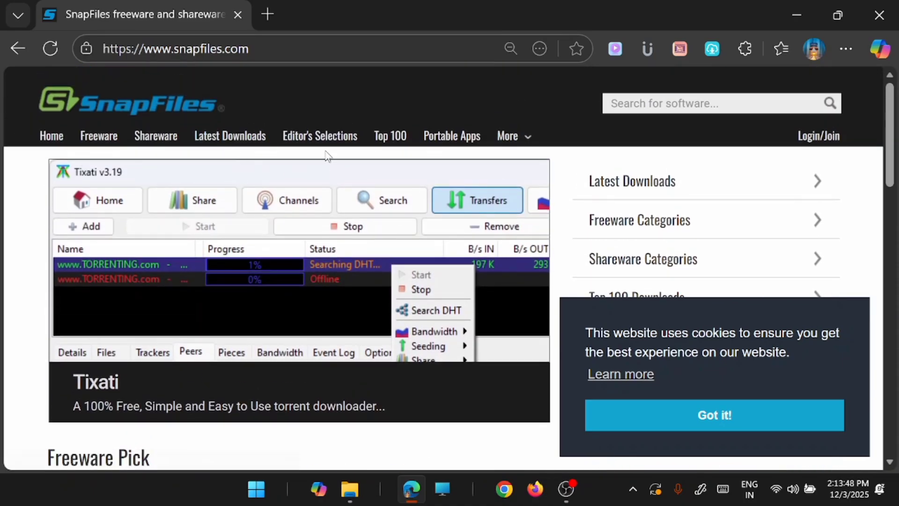
{"action": "scroll", "scroll_direction": "down", "scroll_amount": 3}
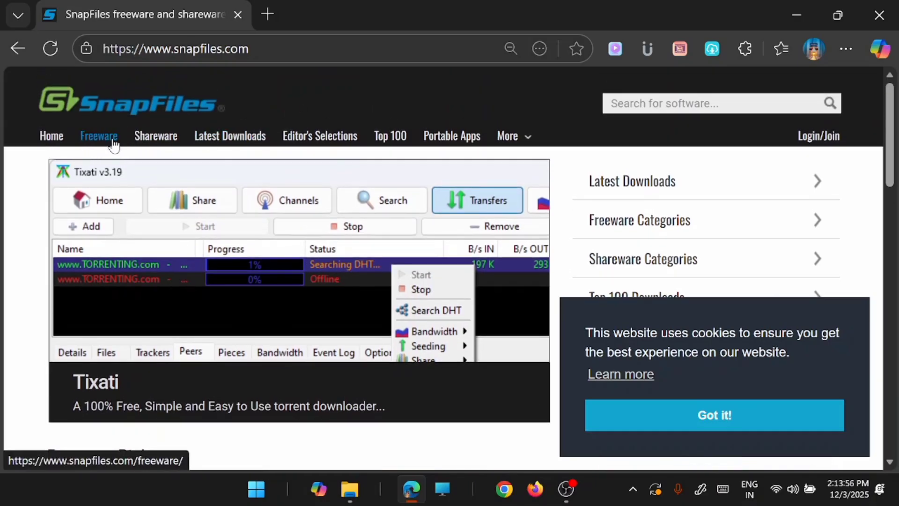
{"action": "mouse_move", "coordinate": [230, 136]}
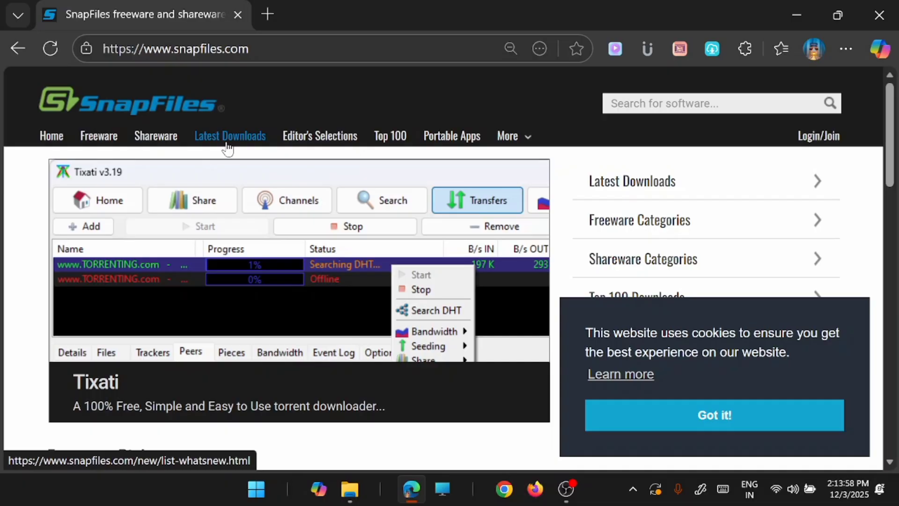
{"action": "mouse_move", "coordinate": [321, 135]}
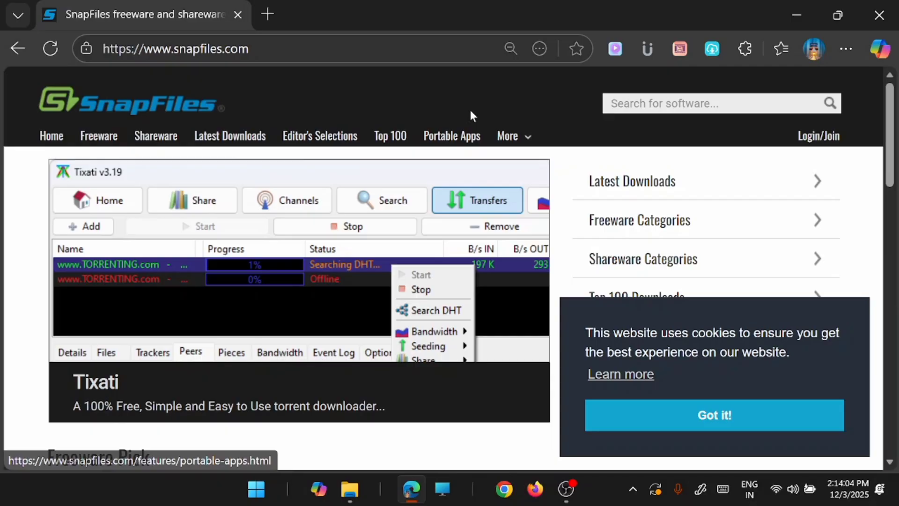
{"action": "mouse_move", "coordinate": [289, 122]}
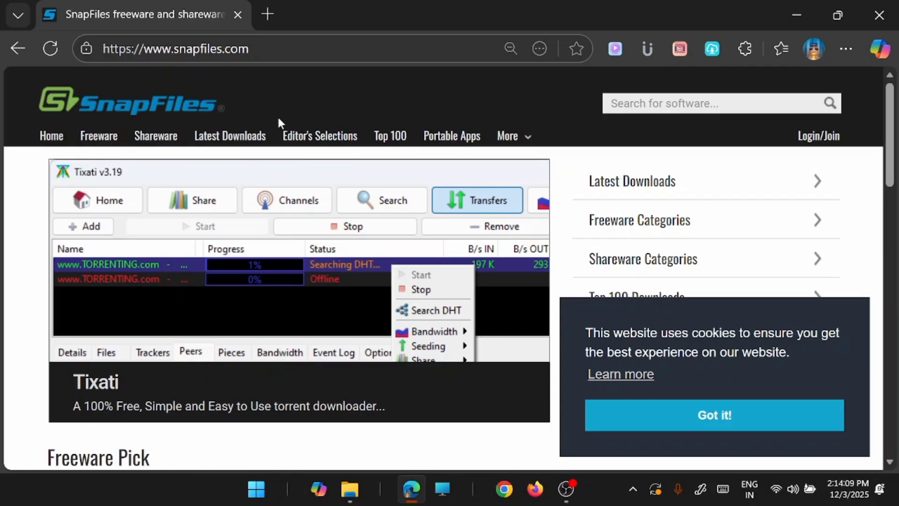
{"action": "mouse_move", "coordinate": [324, 103]}
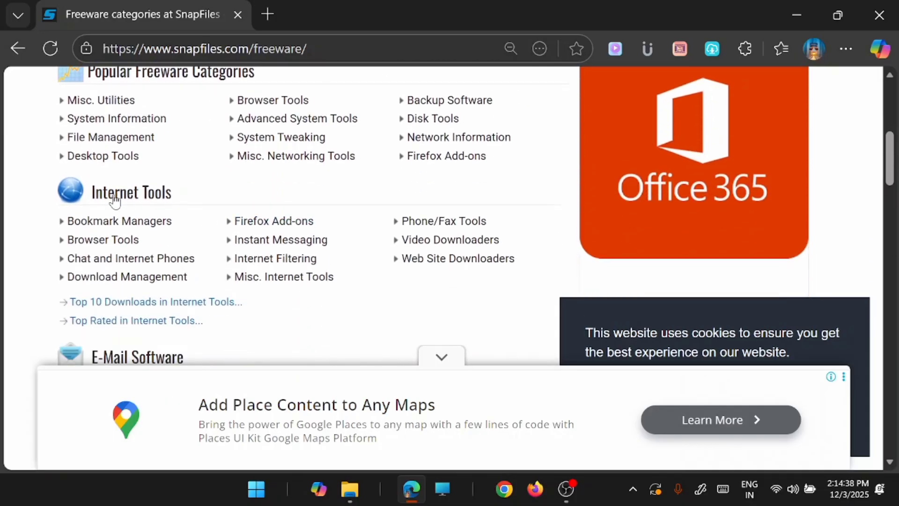
Step: Scroll through SnapFiles' Popular Freeware Categories list, including Internet Tools and System Utilities
{"action": "scroll", "scroll_direction": "down", "scroll_amount": 3}
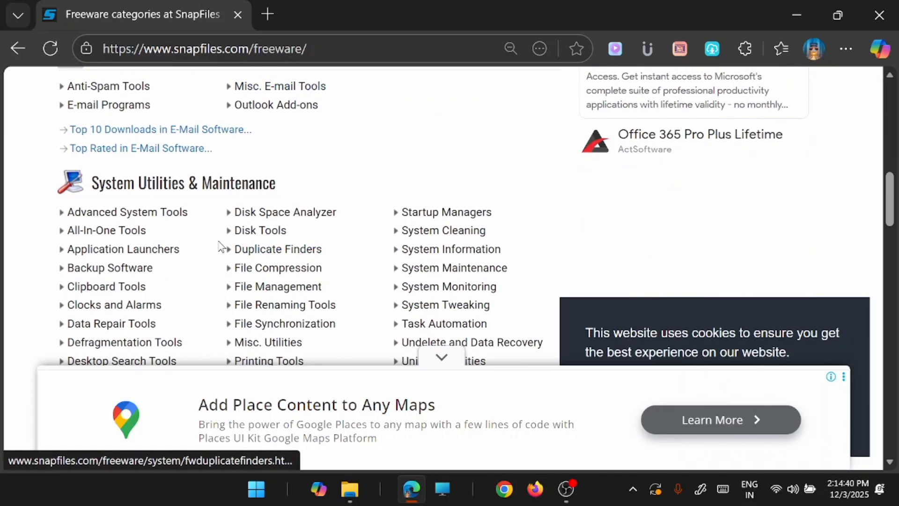
{"action": "scroll", "scroll_direction": "down", "scroll_amount": 3}
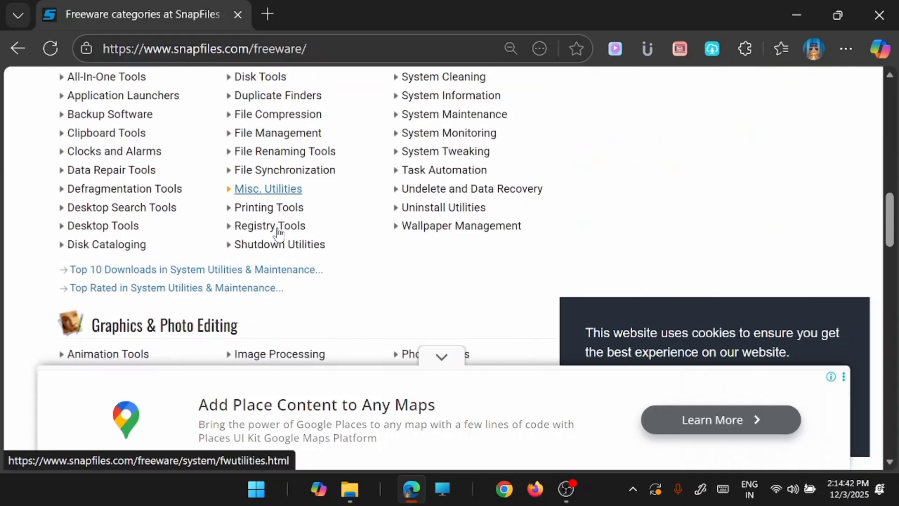
{"action": "scroll", "scroll_direction": "down", "scroll_amount": 3}
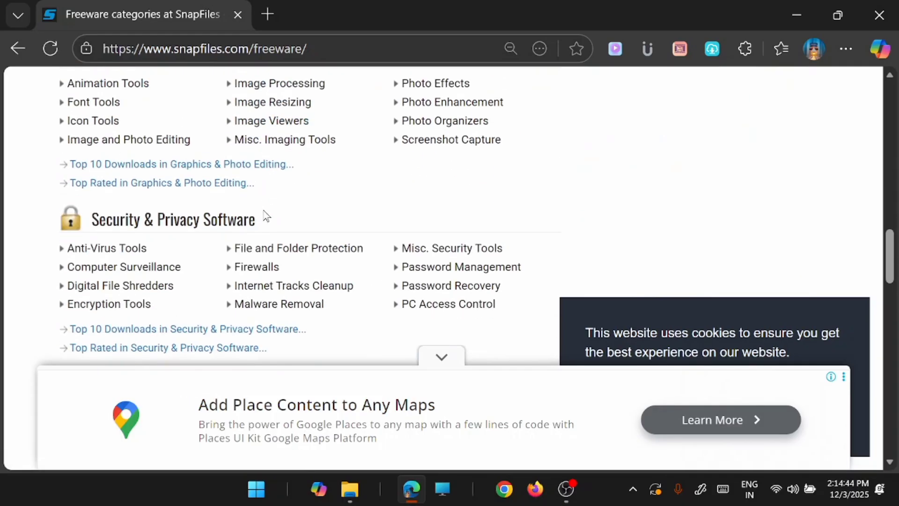
{"action": "scroll", "scroll_direction": "down", "scroll_amount": 3}
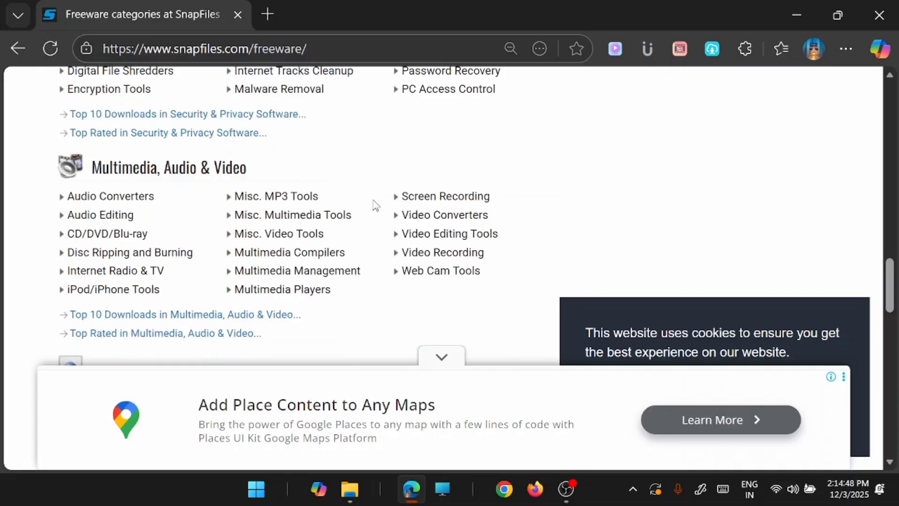
{"action": "scroll", "scroll_direction": "down", "scroll_amount": 3}
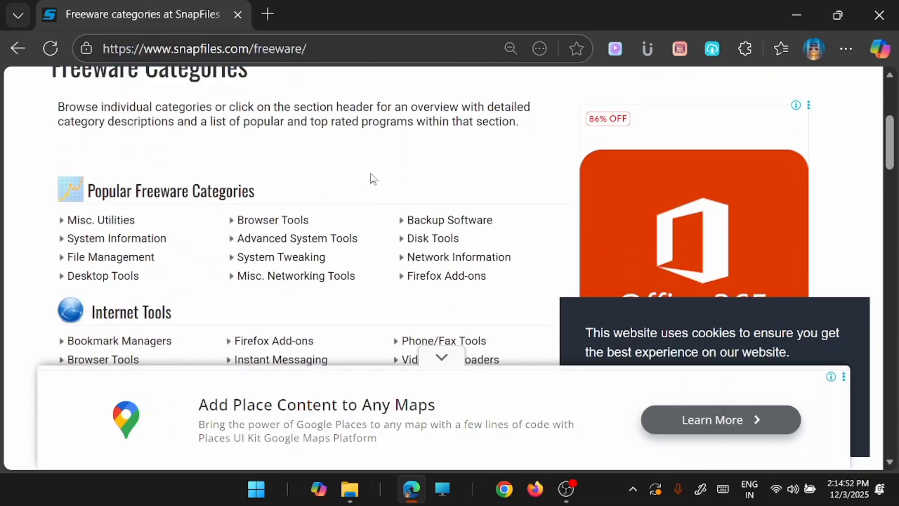
{"action": "mouse_move", "coordinate": [272, 219]}
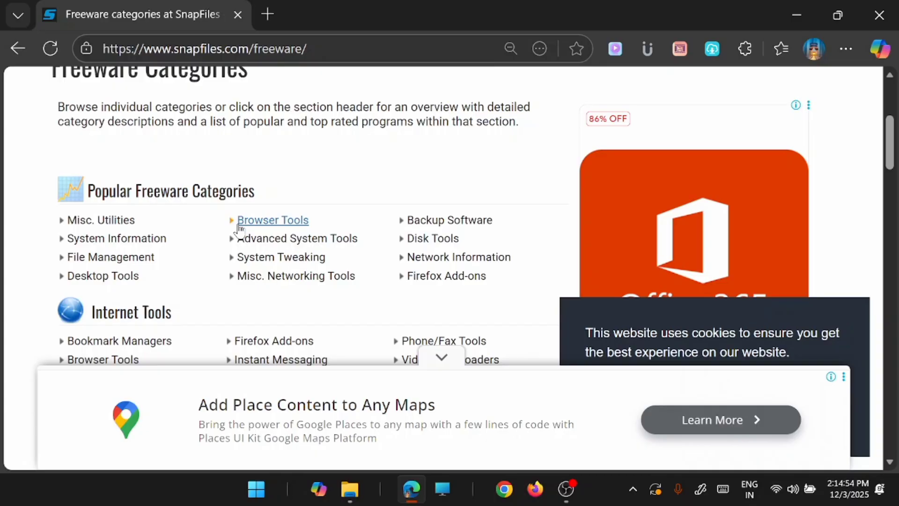
Step: Go into the System Tweaking category and browse programs like Mem Reduct and Winaero Tweaker
{"action": "left_click", "coordinate": [281, 256]}
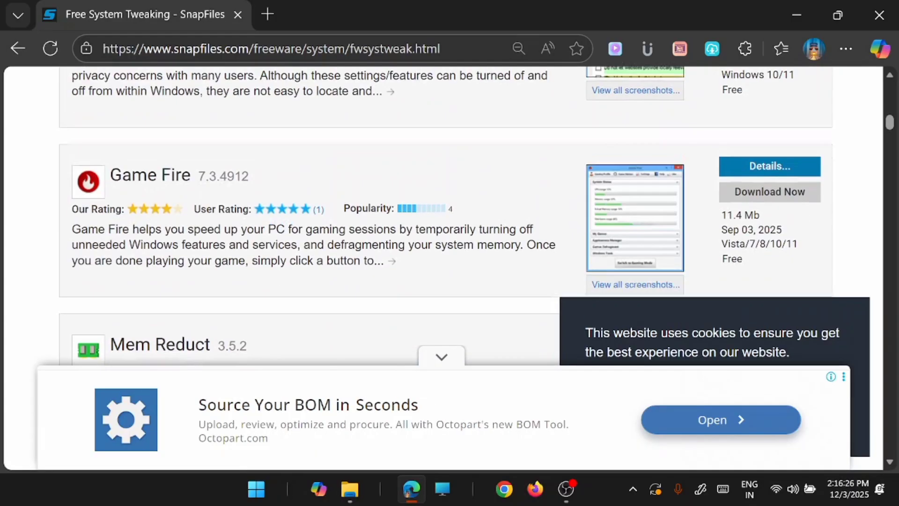
{"action": "scroll", "scroll_direction": "down", "scroll_amount": 3}
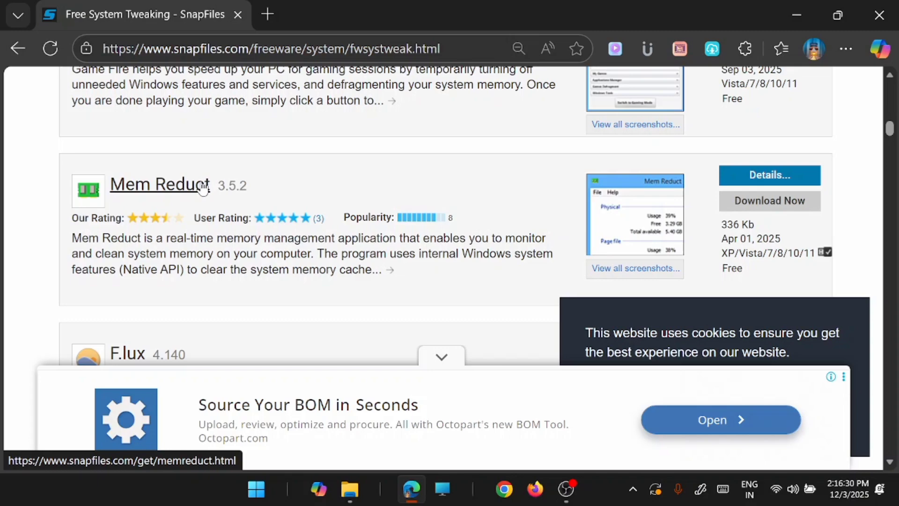
{"action": "mouse_move", "coordinate": [265, 191]}
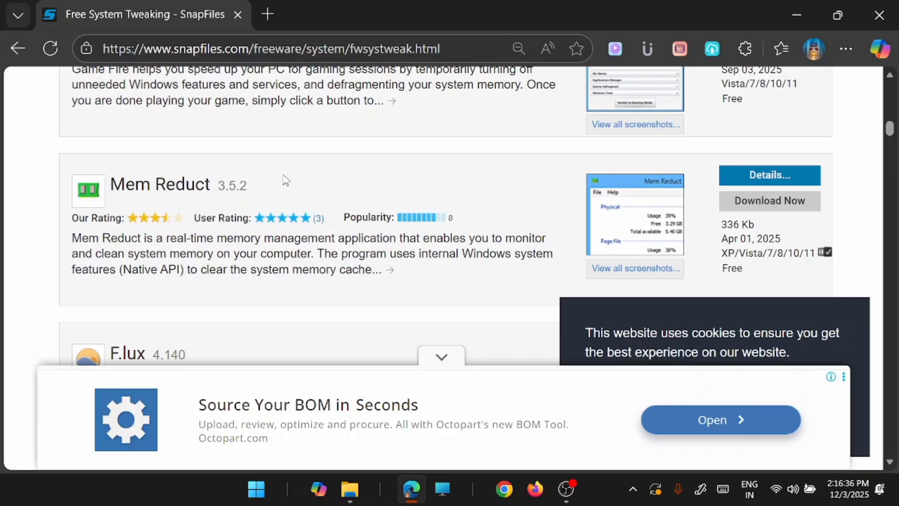
{"action": "scroll", "scroll_direction": "down", "scroll_amount": 3}
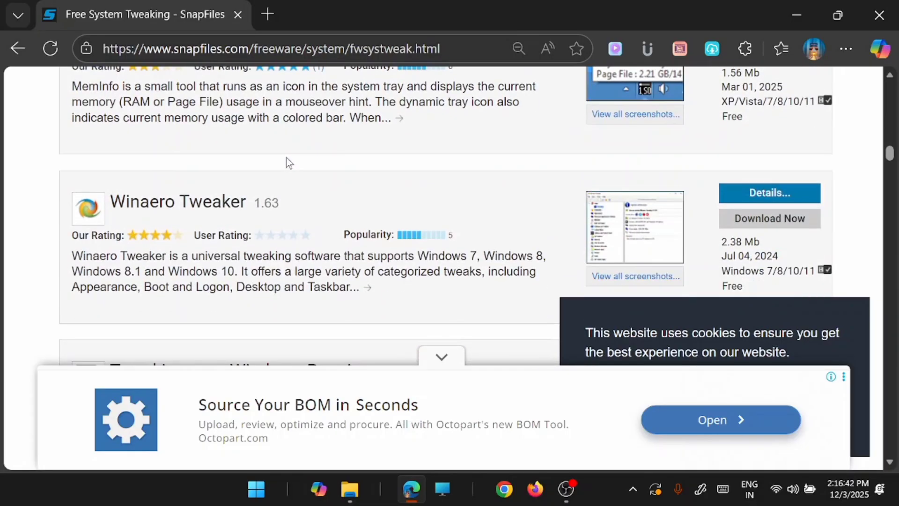
{"action": "scroll", "scroll_direction": "down", "scroll_amount": 3}
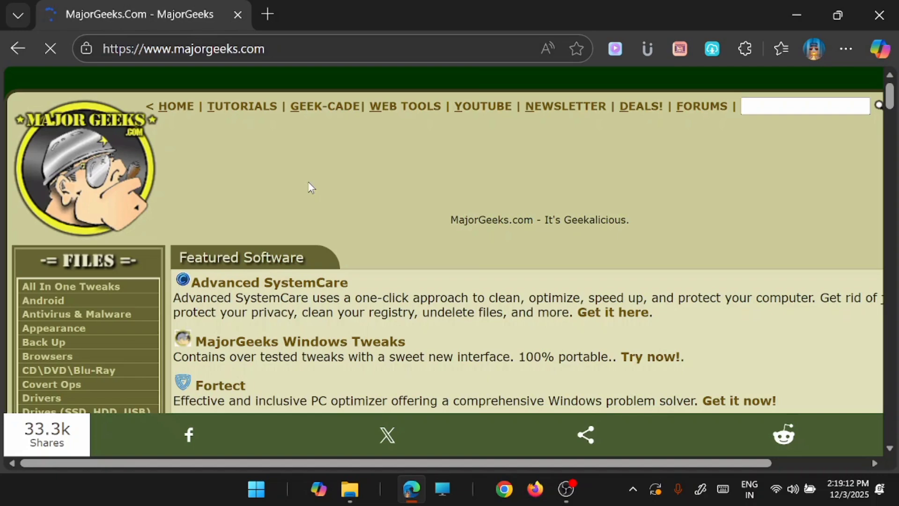
Step: Scroll through the MajorGeeks homepage's featured software and daily file listings
{"action": "scroll", "scroll_direction": "down", "scroll_amount": 3}
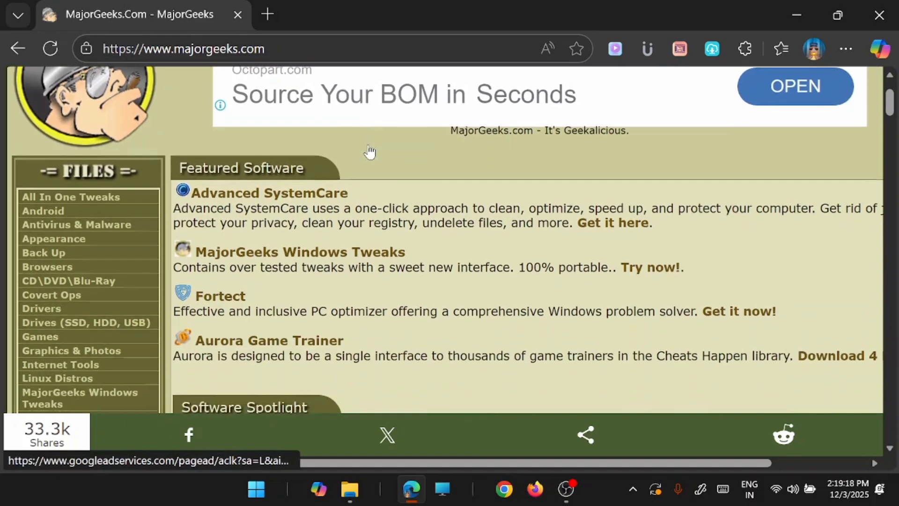
{"action": "scroll", "scroll_direction": "down", "scroll_amount": 3}
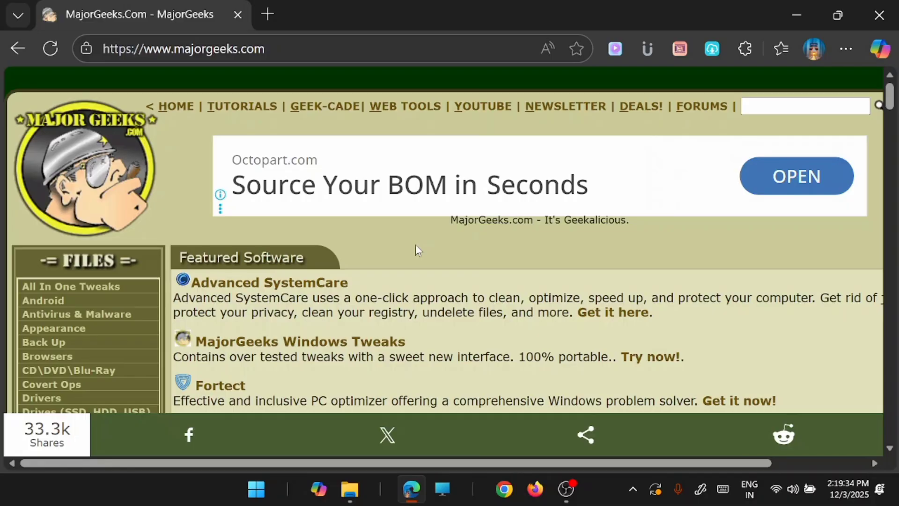
{"action": "mouse_move", "coordinate": [417, 245]}
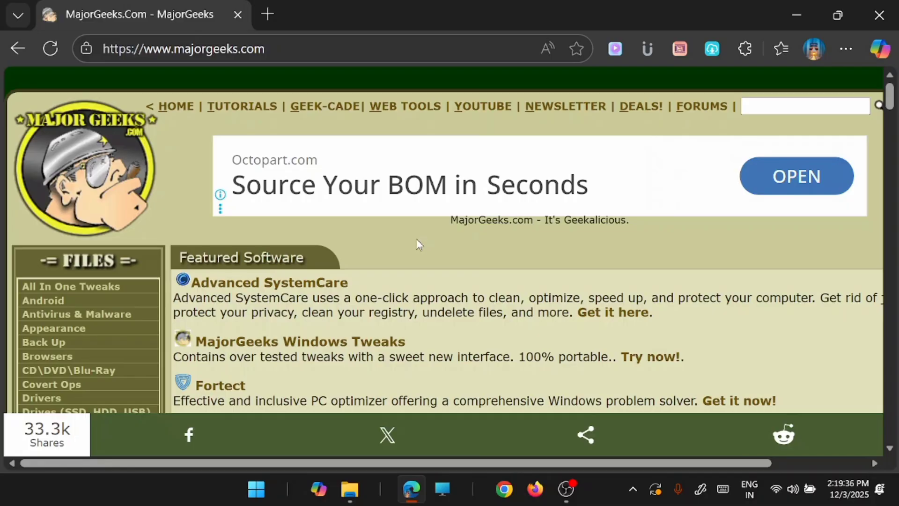
{"action": "scroll", "scroll_direction": "down", "scroll_amount": 3}
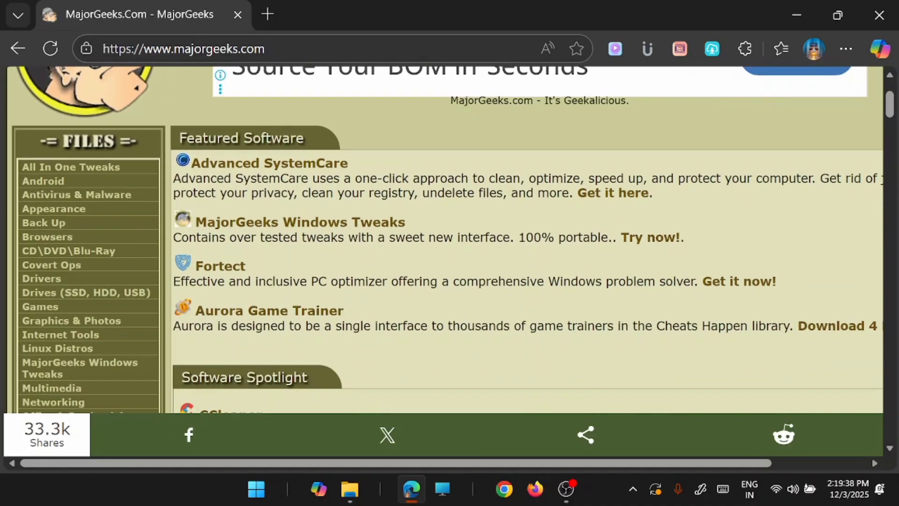
{"action": "scroll", "scroll_direction": "down", "scroll_amount": 3}
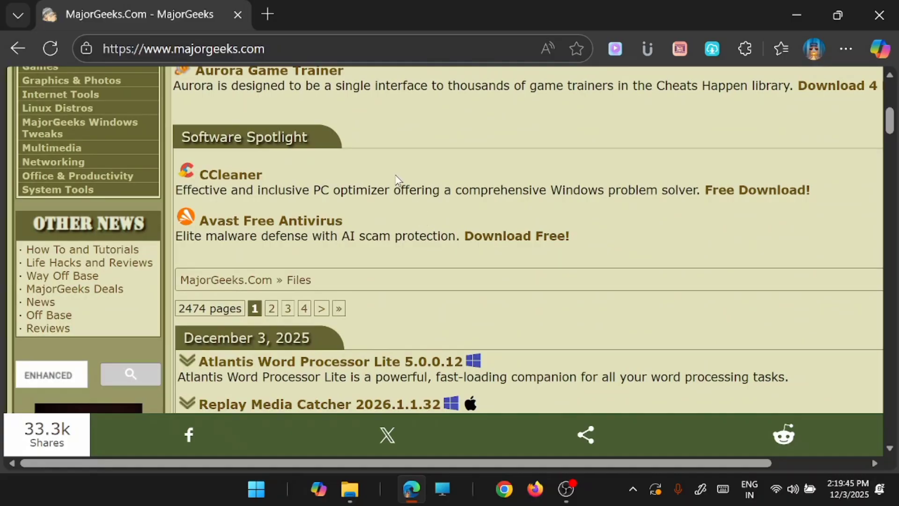
{"action": "scroll", "scroll_direction": "down", "scroll_amount": 3}
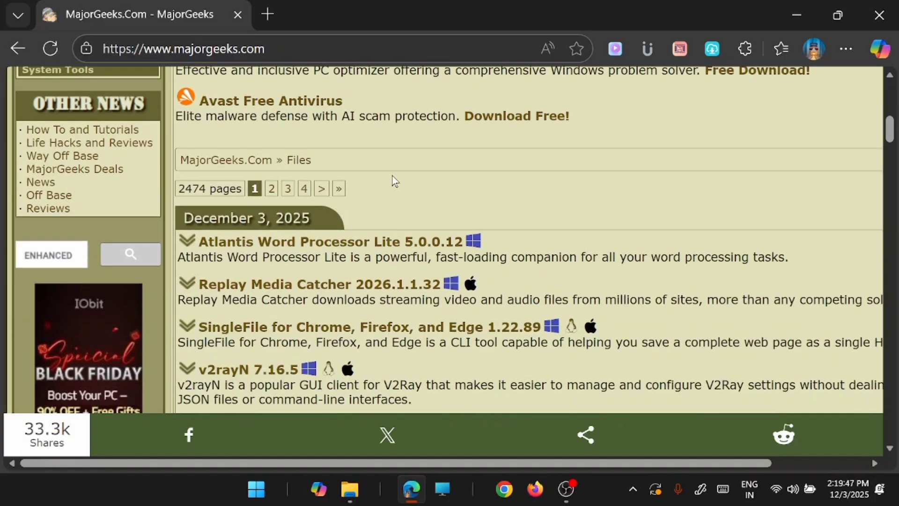
{"action": "mouse_move", "coordinate": [406, 175]}
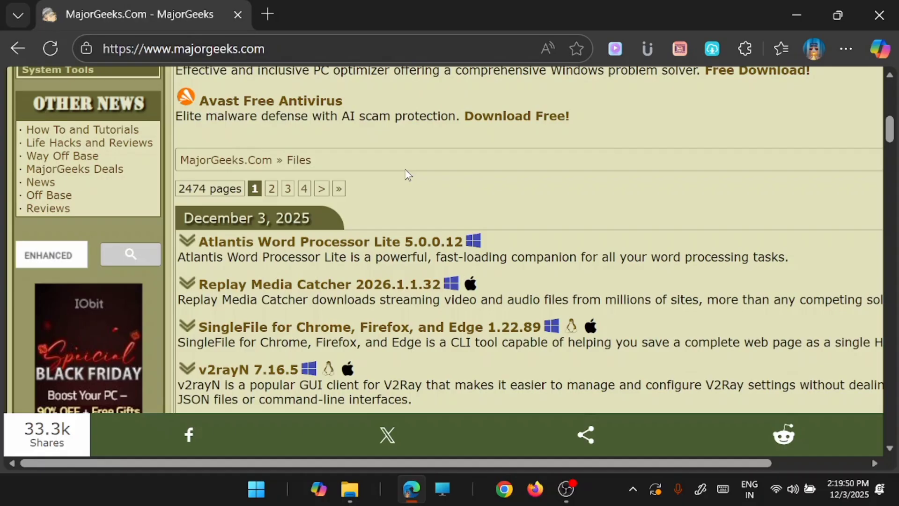
{"action": "scroll", "scroll_direction": "down", "scroll_amount": 3}
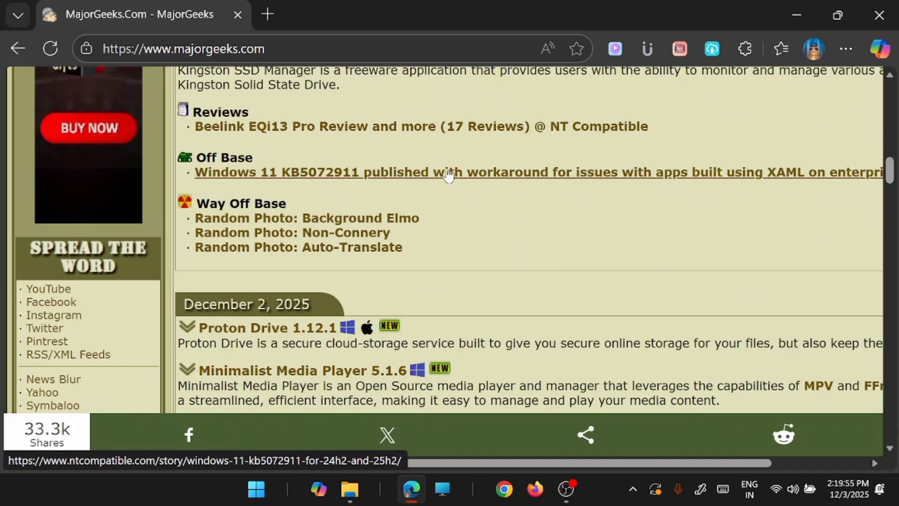
{"action": "scroll", "scroll_direction": "down", "scroll_amount": 3}
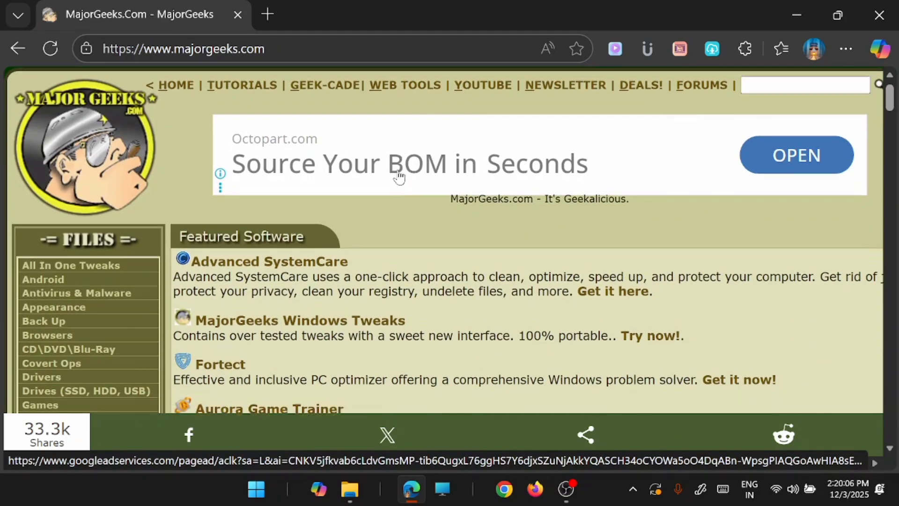
{"action": "scroll", "scroll_direction": "down", "scroll_amount": 3}
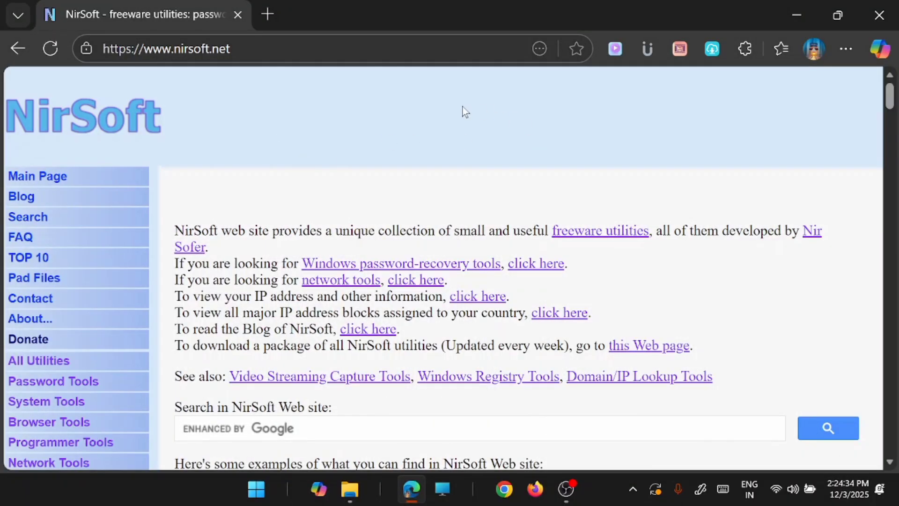
{"action": "mouse_move", "coordinate": [350, 143]}
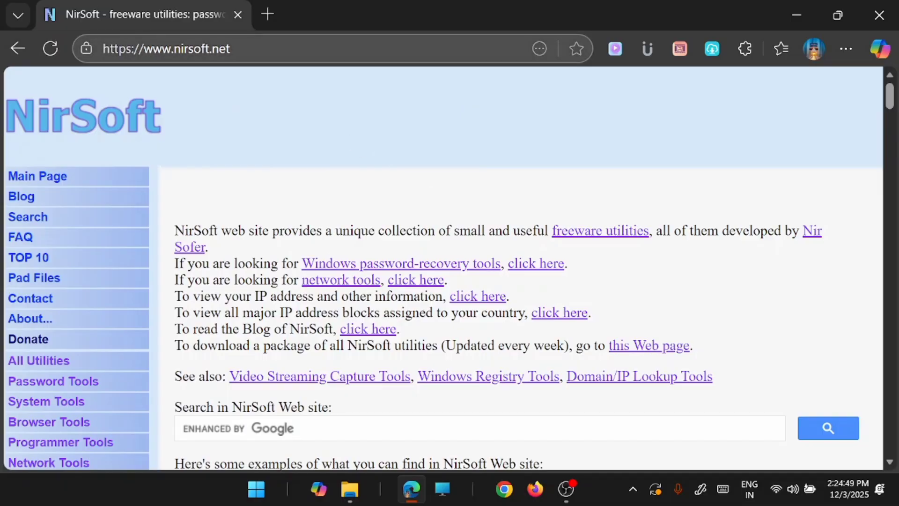
Step: Follow the Windows password-recovery tools link in NirSoft's intro text
{"action": "left_click", "coordinate": [183, 49]}
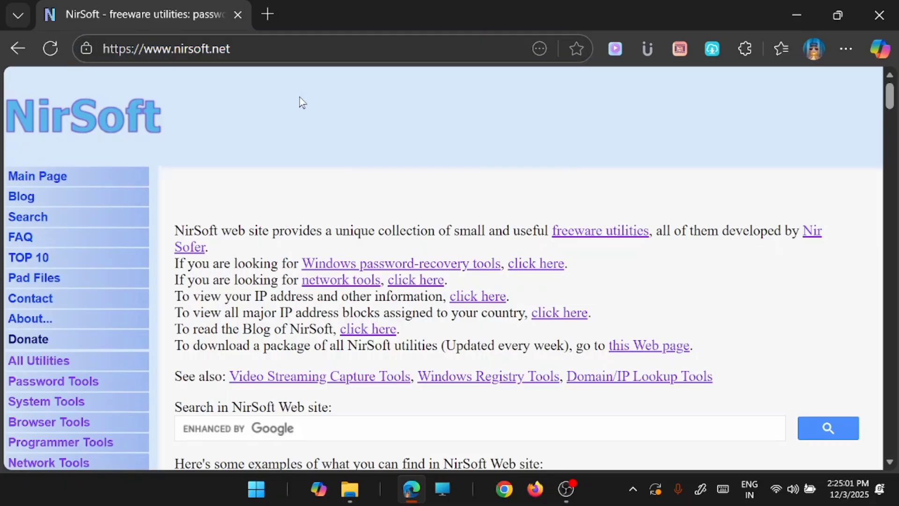
{"action": "mouse_move", "coordinate": [345, 149]}
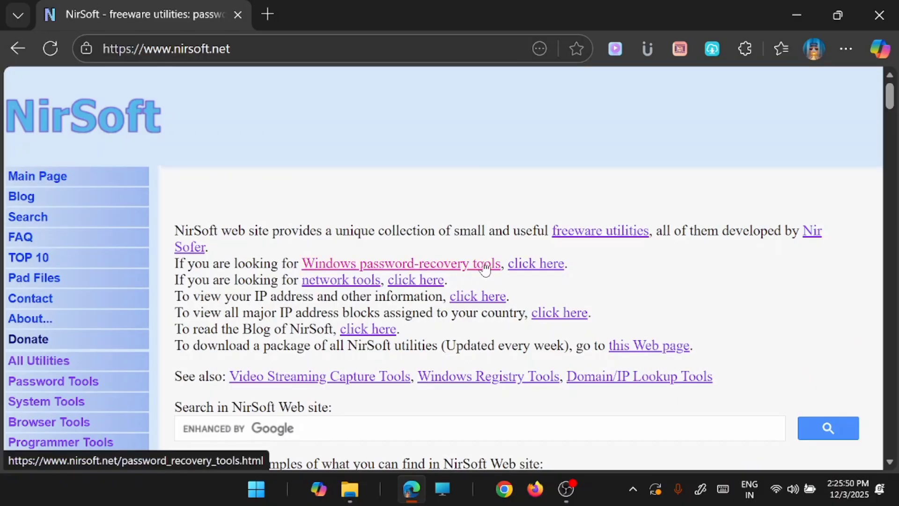
{"action": "mouse_move", "coordinate": [475, 269]}
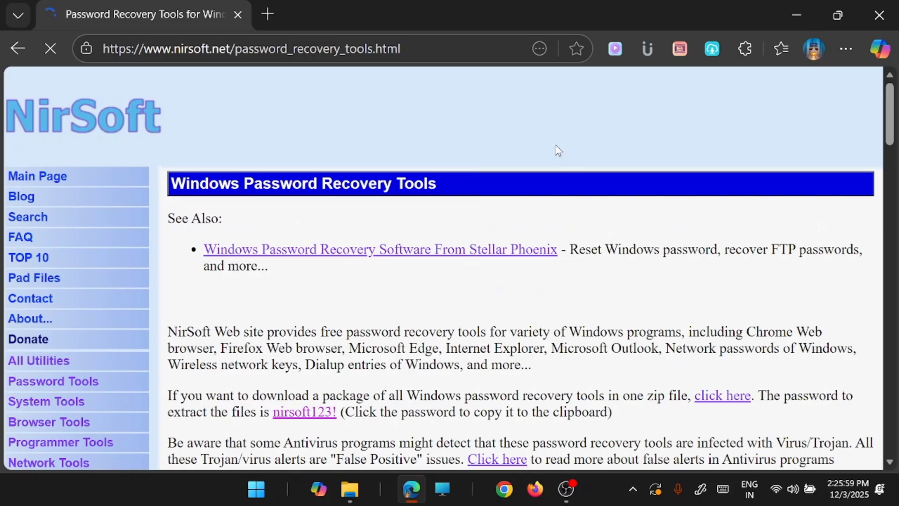
{"action": "scroll", "scroll_direction": "down", "scroll_amount": 3}
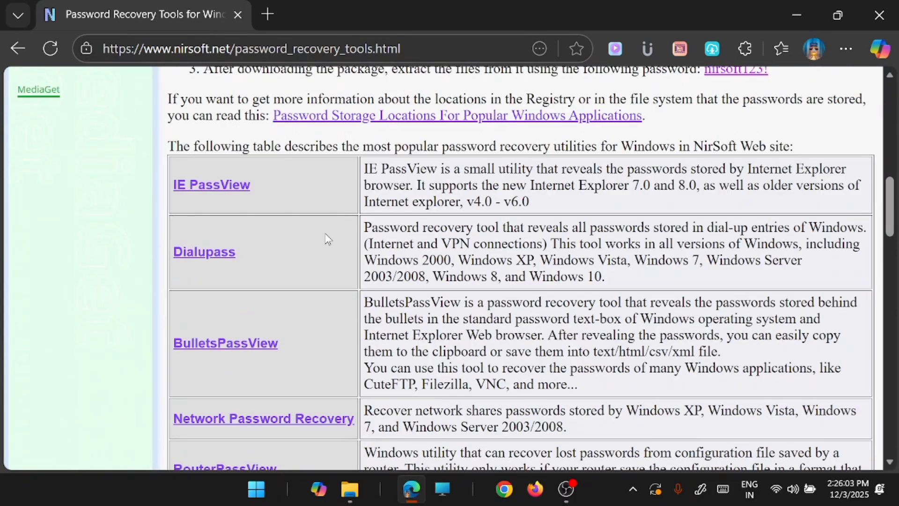
{"action": "scroll", "scroll_direction": "down", "scroll_amount": 3}
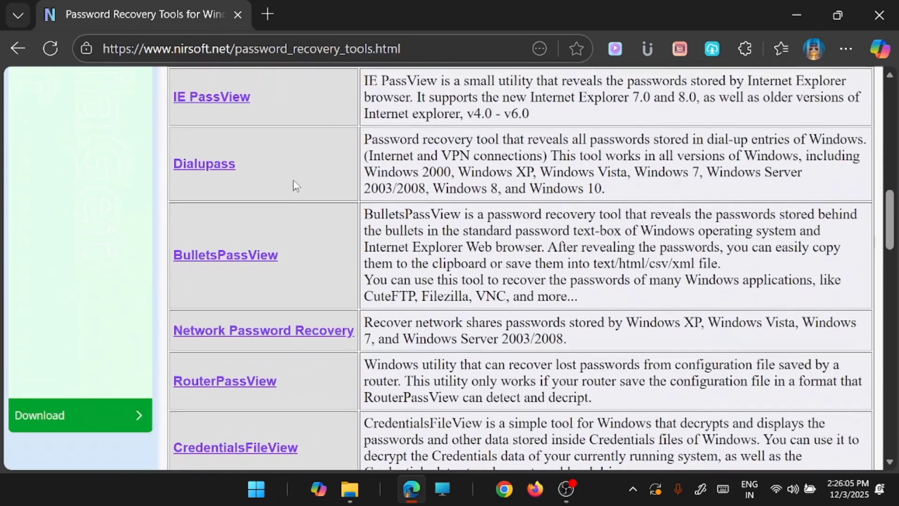
{"action": "scroll", "scroll_direction": "down", "scroll_amount": 3}
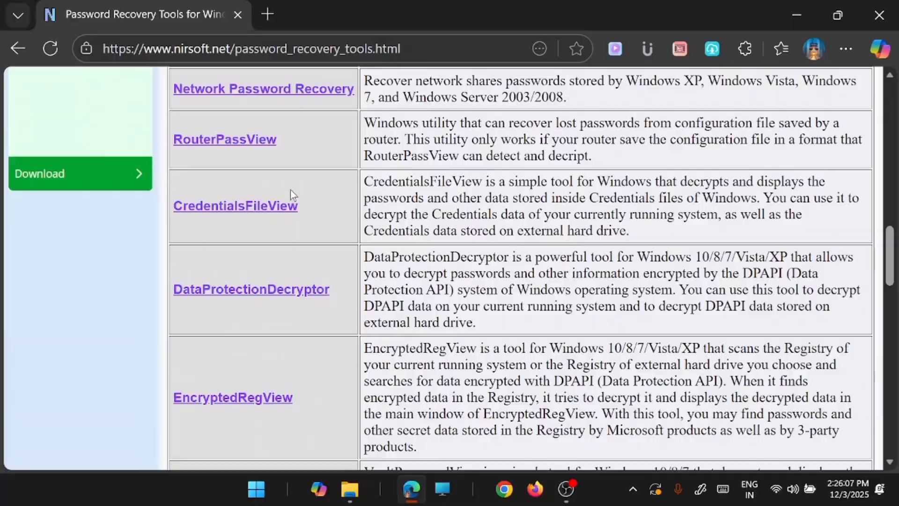
{"action": "scroll", "scroll_direction": "down", "scroll_amount": 3}
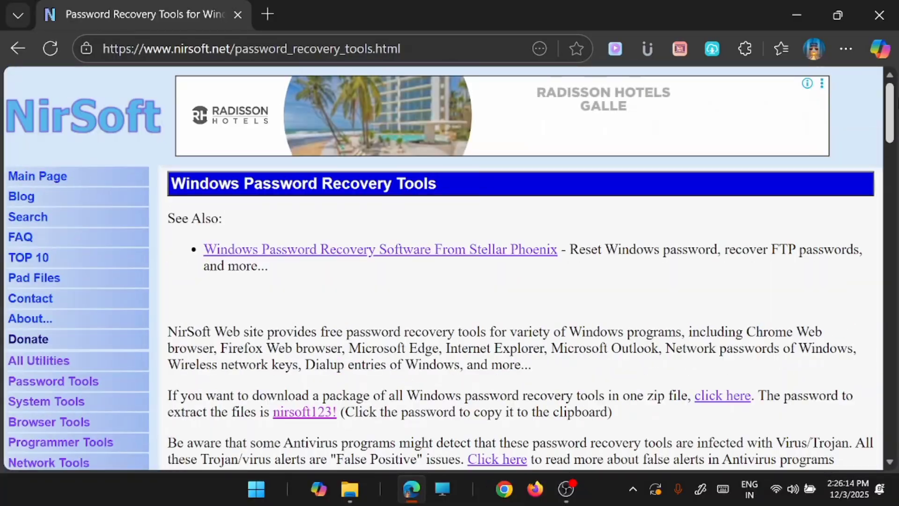
{"action": "scroll", "scroll_direction": "down", "scroll_amount": 3}
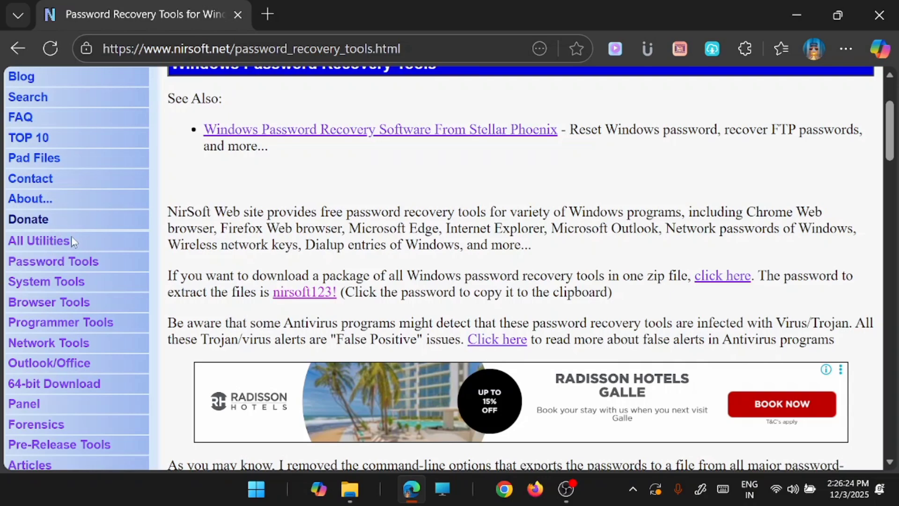
{"action": "mouse_move", "coordinate": [57, 275]}
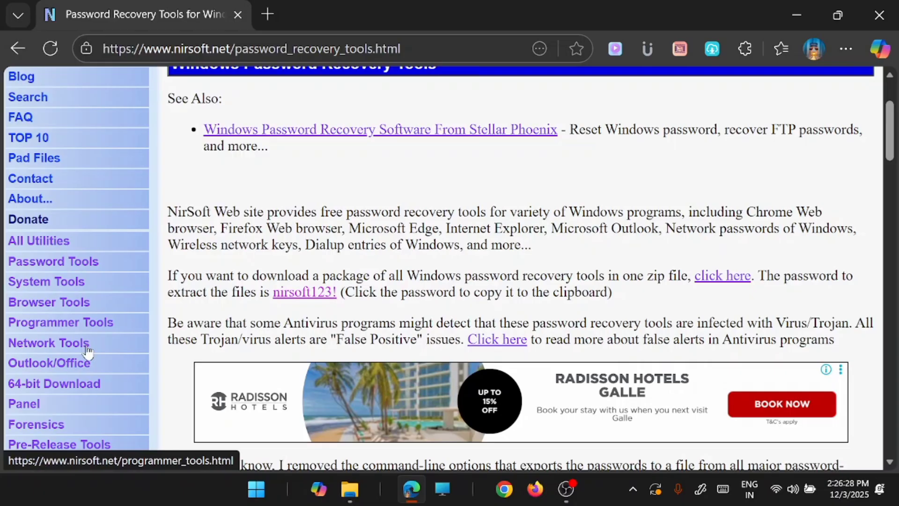
{"action": "mouse_move", "coordinate": [121, 363]}
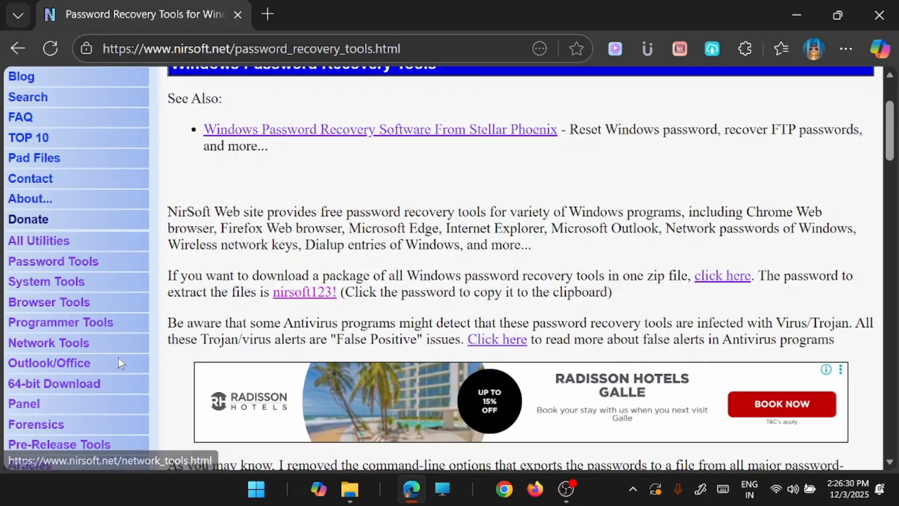
{"action": "mouse_move", "coordinate": [109, 267]}
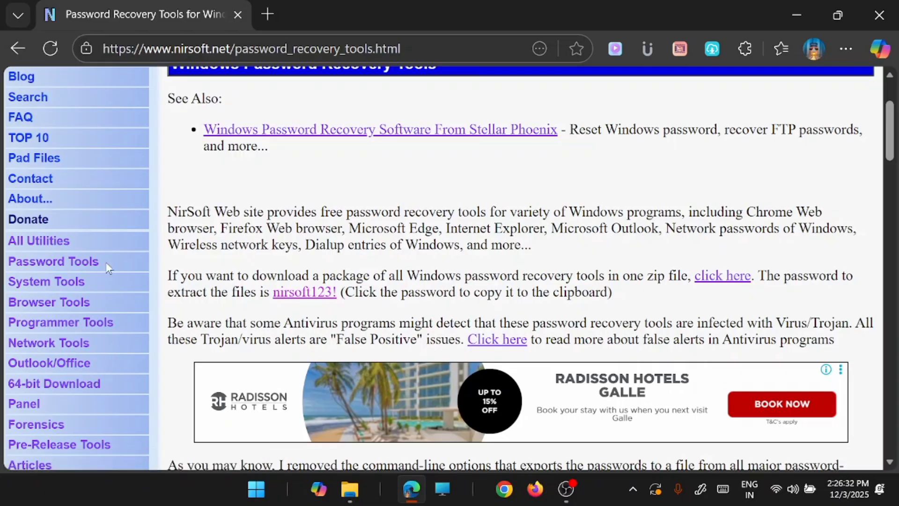
{"action": "mouse_move", "coordinate": [49, 363]}
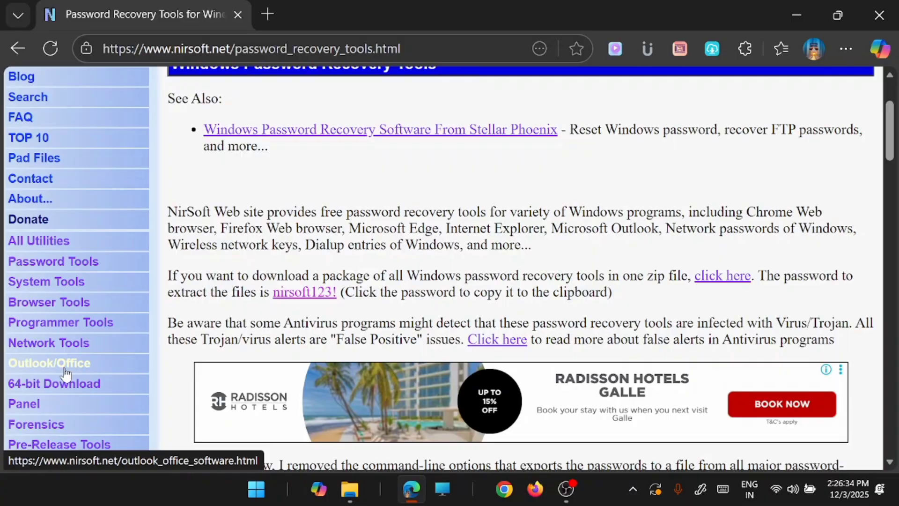
{"action": "left_click", "coordinate": [49, 363]}
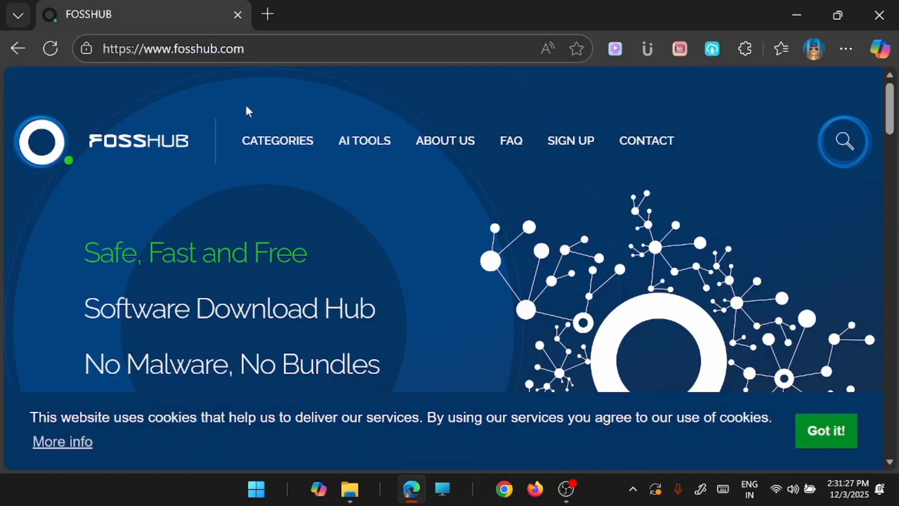
Step: Scroll to FossHub's Popular Categories block and choose VIEW MORE
{"action": "scroll", "scroll_direction": "down", "scroll_amount": 3}
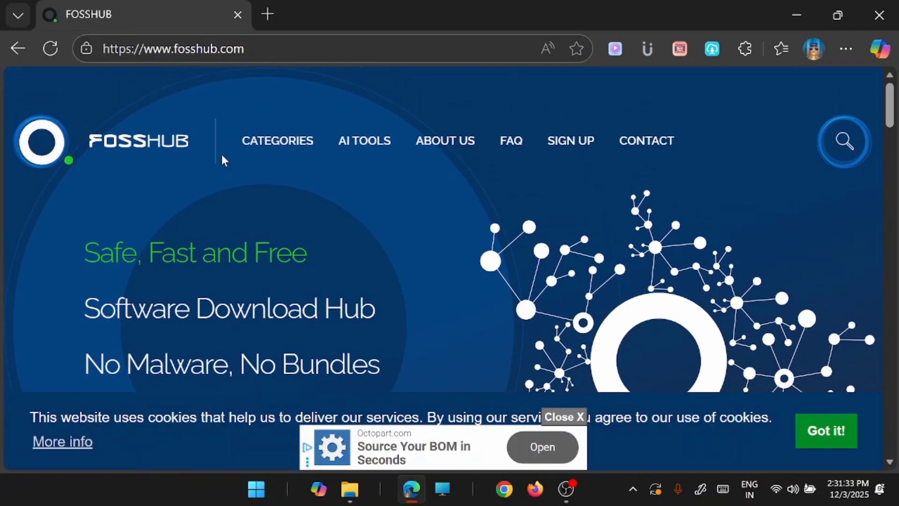
{"action": "mouse_move", "coordinate": [333, 163]}
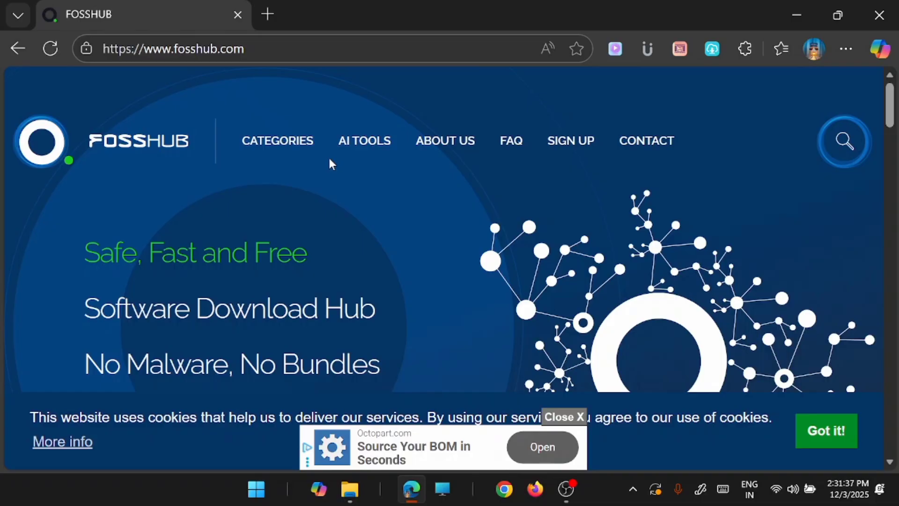
{"action": "mouse_move", "coordinate": [338, 154]}
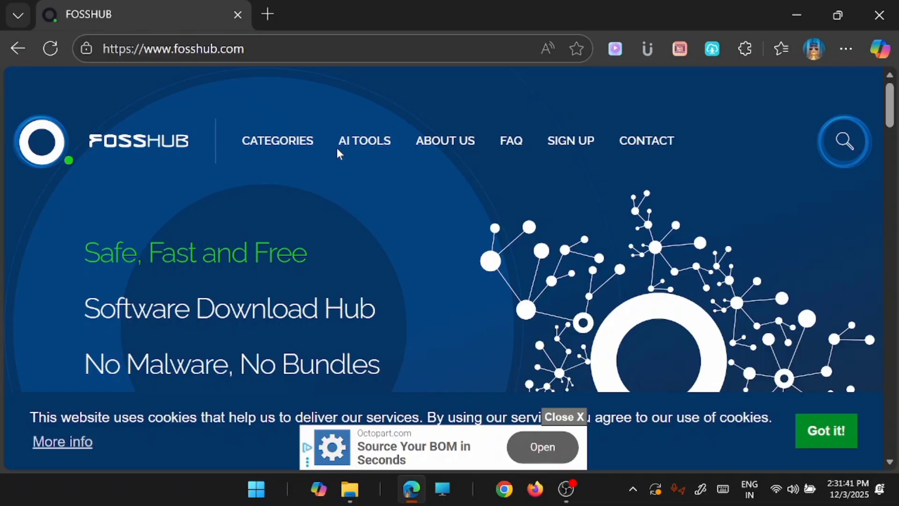
{"action": "mouse_move", "coordinate": [417, 197]}
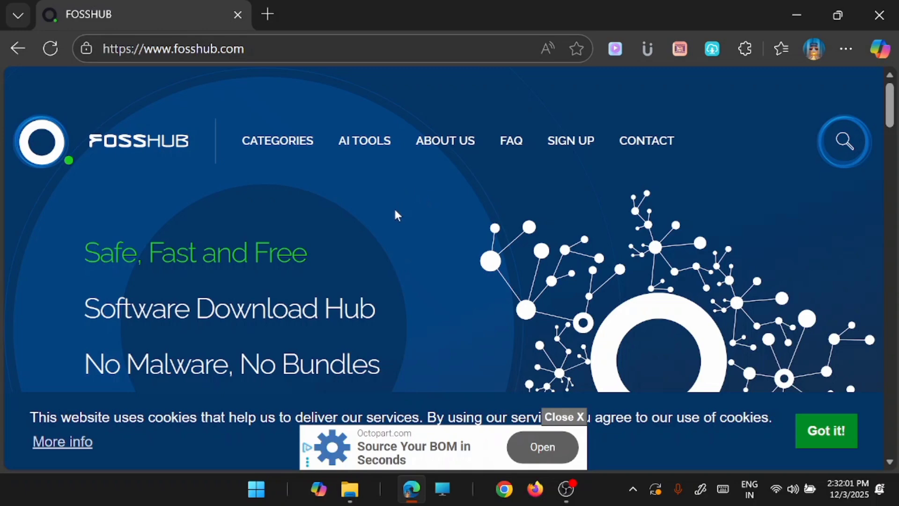
{"action": "mouse_move", "coordinate": [397, 214]}
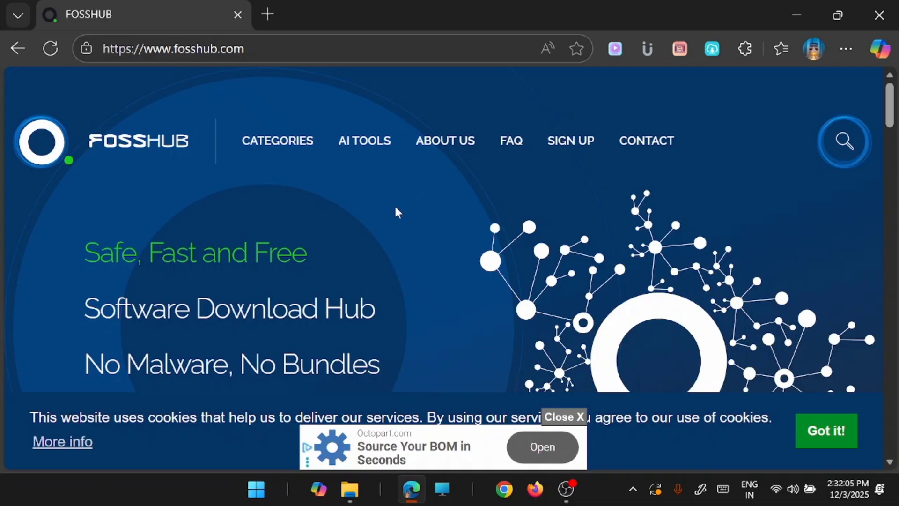
{"action": "mouse_move", "coordinate": [711, 275]}
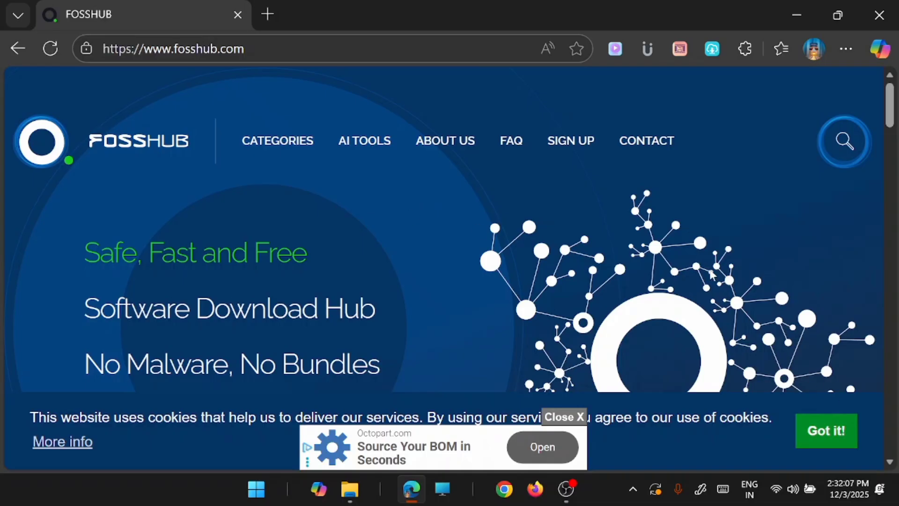
{"action": "mouse_move", "coordinate": [521, 148]}
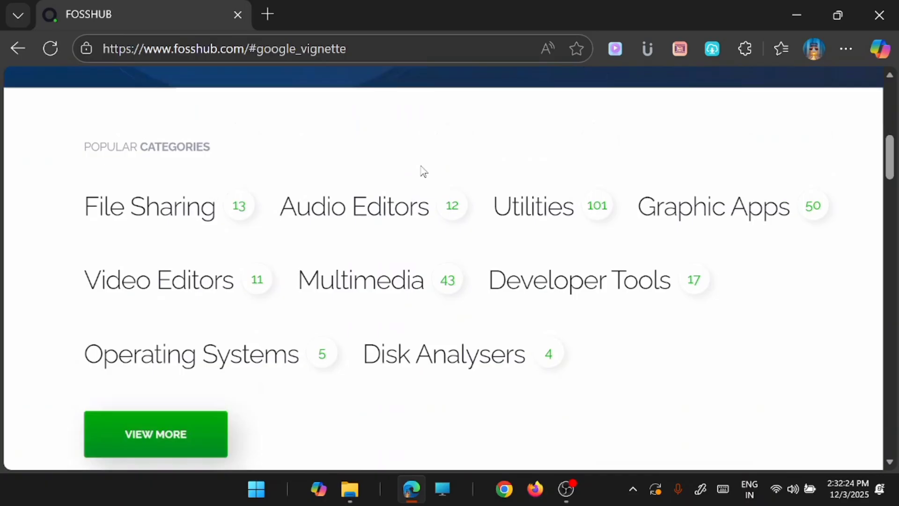
{"action": "left_click", "coordinate": [154, 434]}
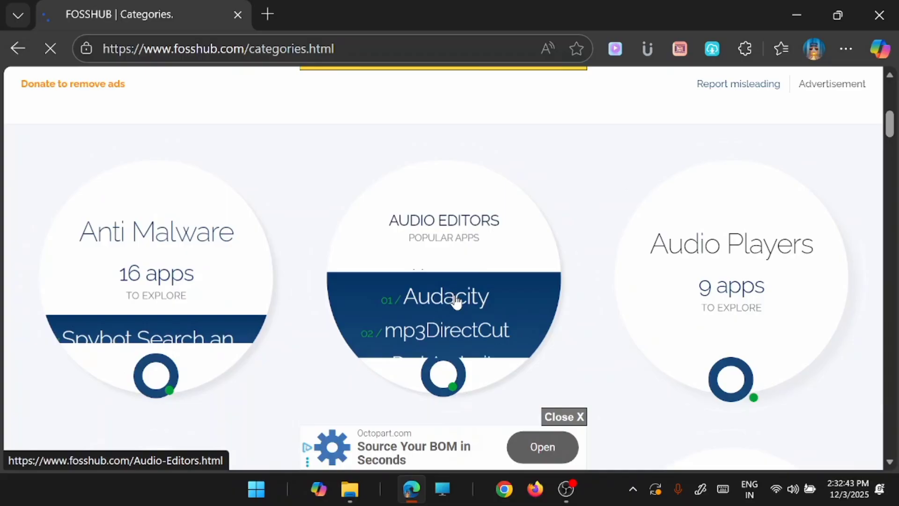
Step: Browse FossHub's full category list with app counts, from Anti Malware through the Audio groups
{"action": "scroll", "scroll_direction": "down", "scroll_amount": 3}
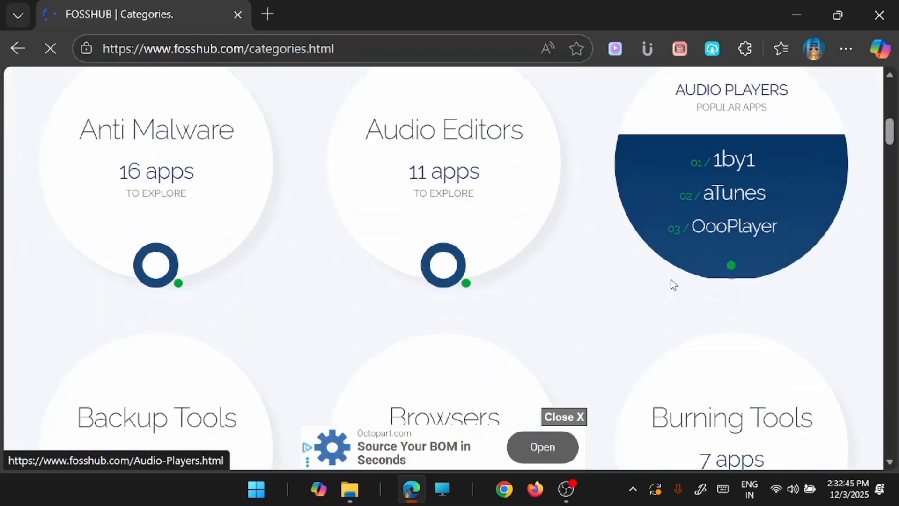
{"action": "scroll", "scroll_direction": "down", "scroll_amount": 3}
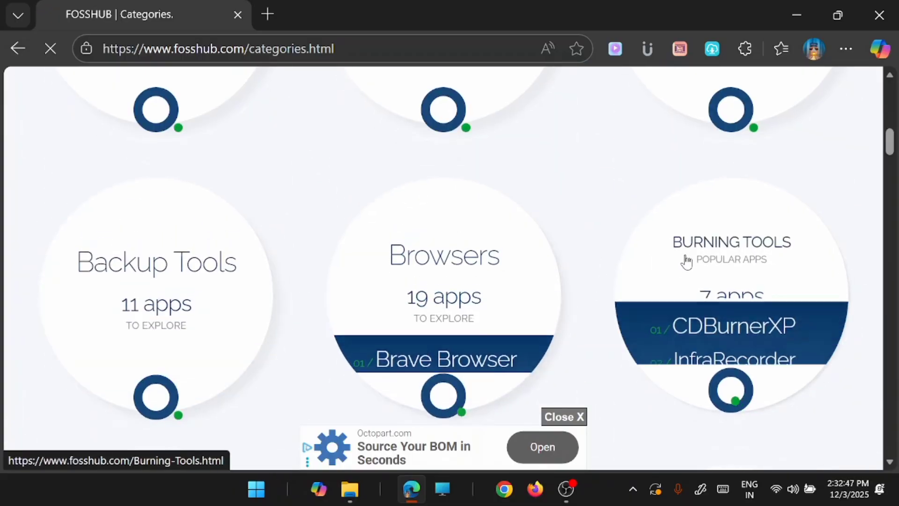
{"action": "scroll", "scroll_direction": "down", "scroll_amount": 3}
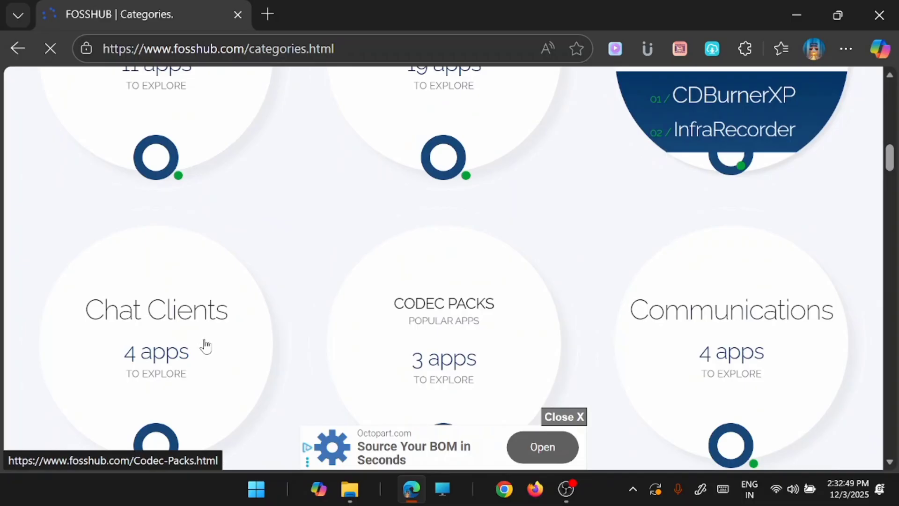
{"action": "scroll", "scroll_direction": "down", "scroll_amount": 3}
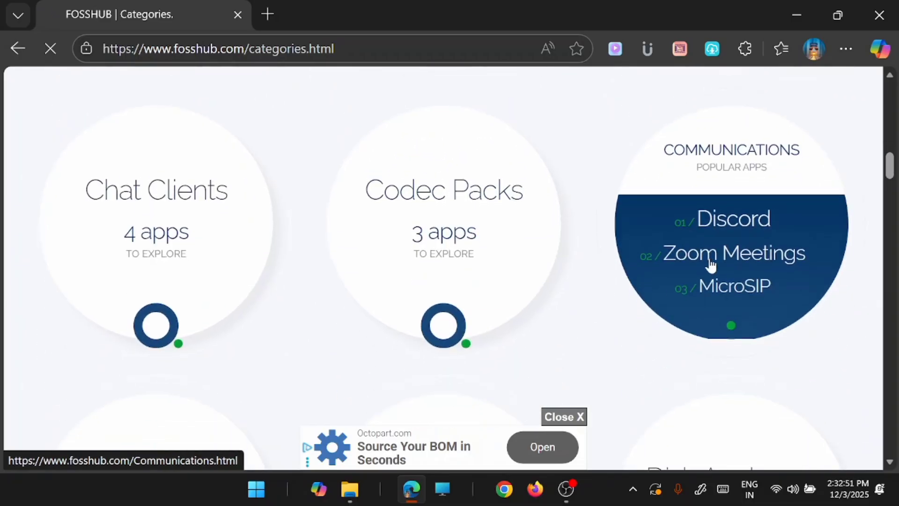
{"action": "scroll", "scroll_direction": "down", "scroll_amount": 3}
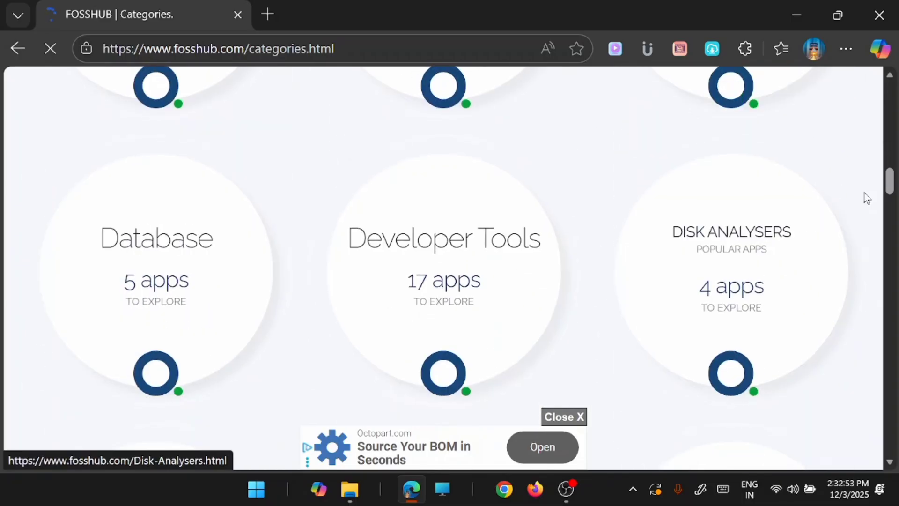
{"action": "scroll", "scroll_direction": "down", "scroll_amount": 3}
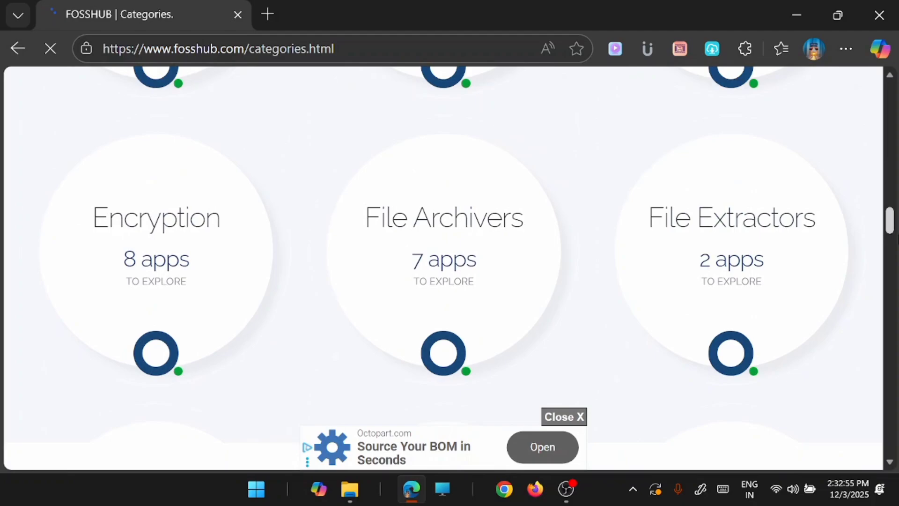
{"action": "scroll", "scroll_direction": "down", "scroll_amount": 3}
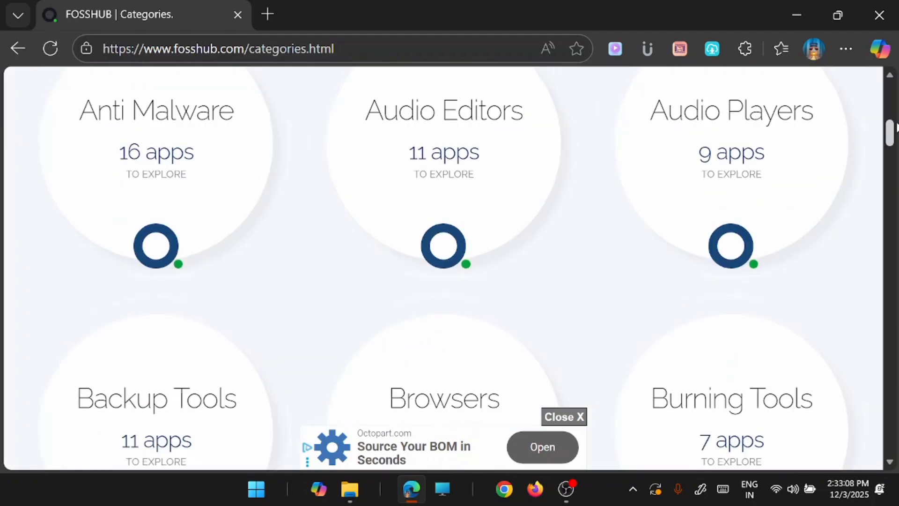
{"action": "scroll", "scroll_direction": "down", "scroll_amount": 3}
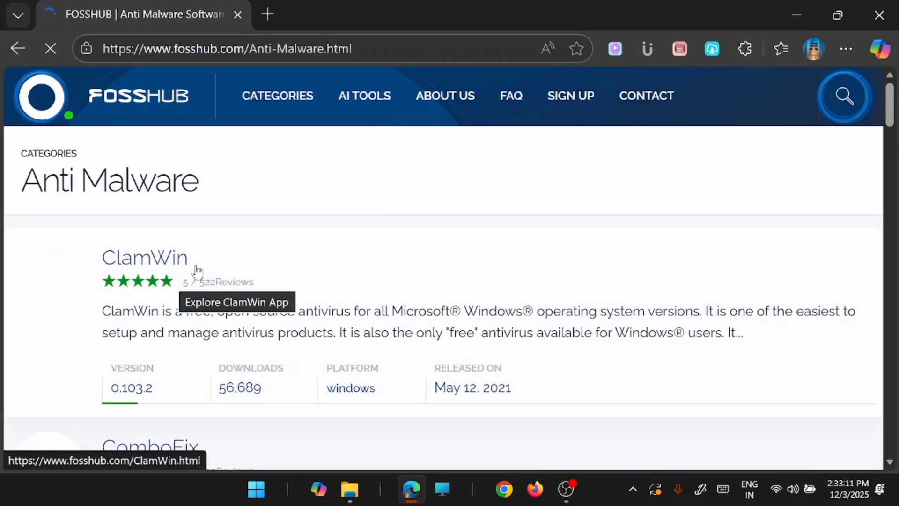
{"action": "scroll", "scroll_direction": "down", "scroll_amount": 3}
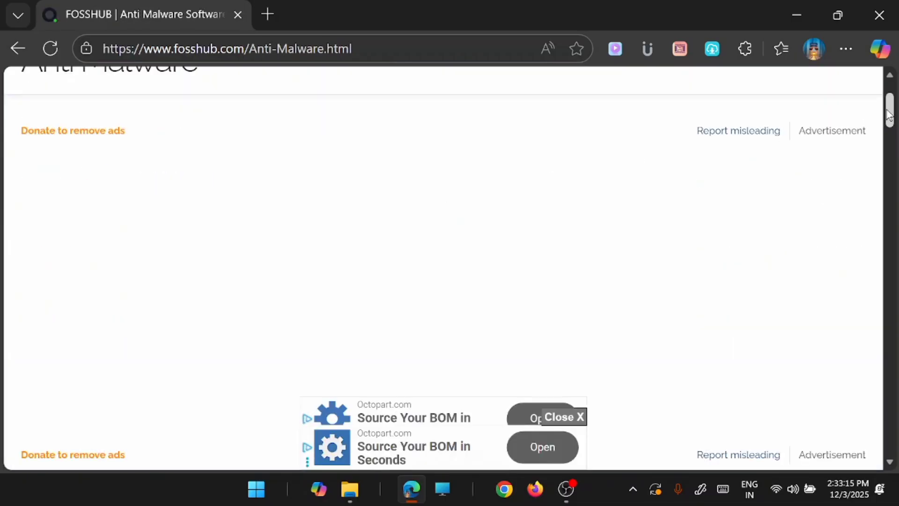
{"action": "scroll", "scroll_direction": "down", "scroll_amount": 3}
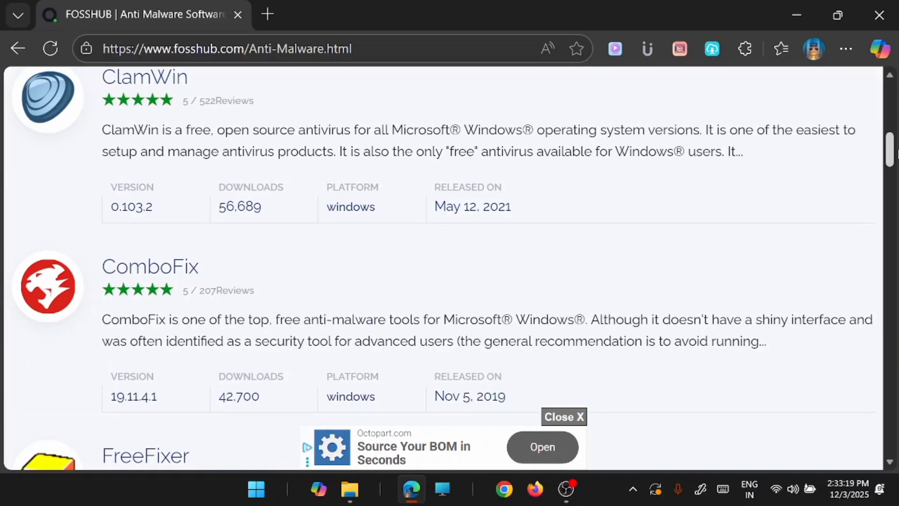
{"action": "scroll", "scroll_direction": "down", "scroll_amount": 3}
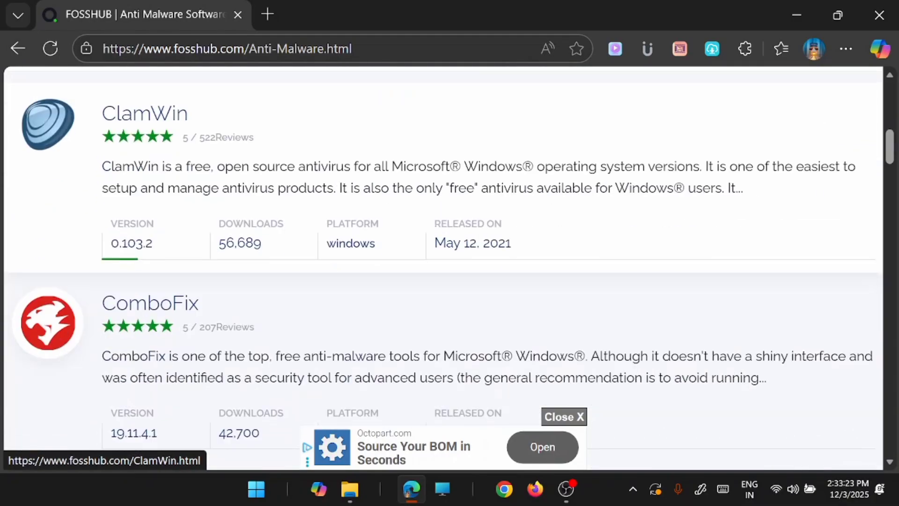
{"action": "scroll", "scroll_direction": "down", "scroll_amount": 3}
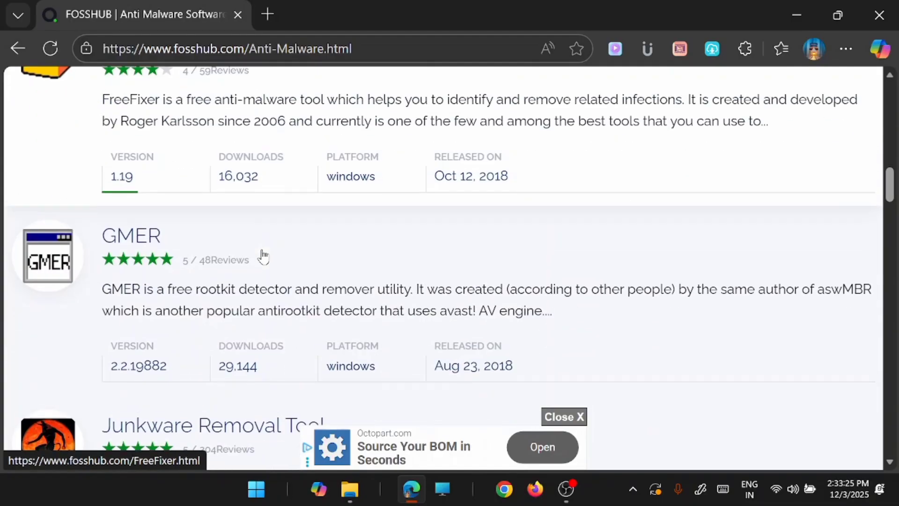
{"action": "scroll", "scroll_direction": "down", "scroll_amount": 3}
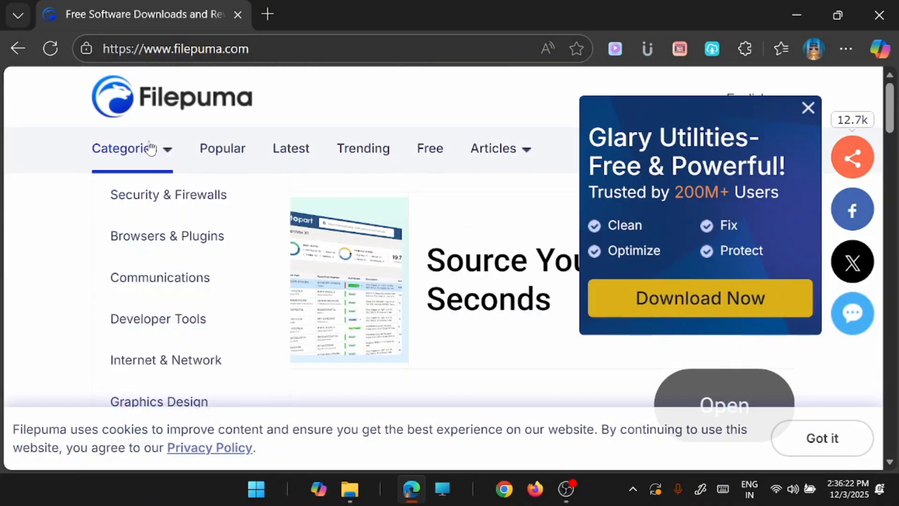
{"action": "mouse_move", "coordinate": [308, 116]}
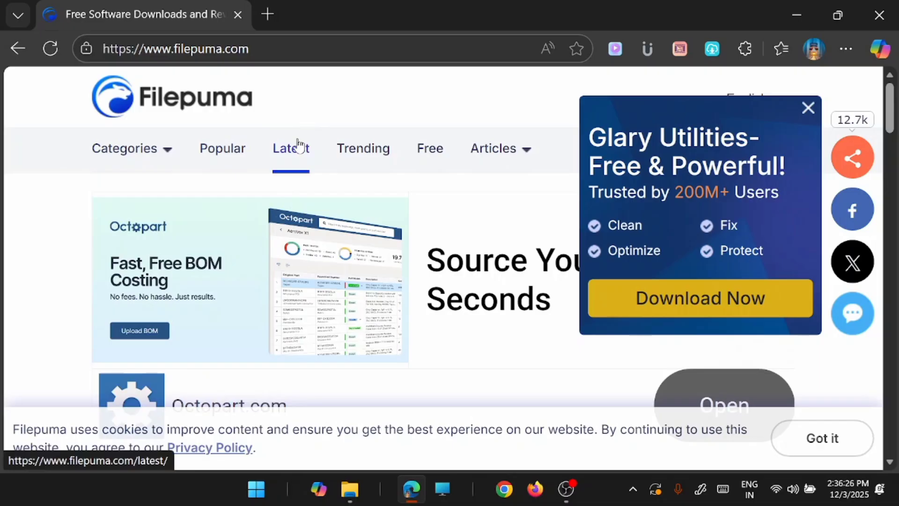
{"action": "mouse_move", "coordinate": [284, 106]}
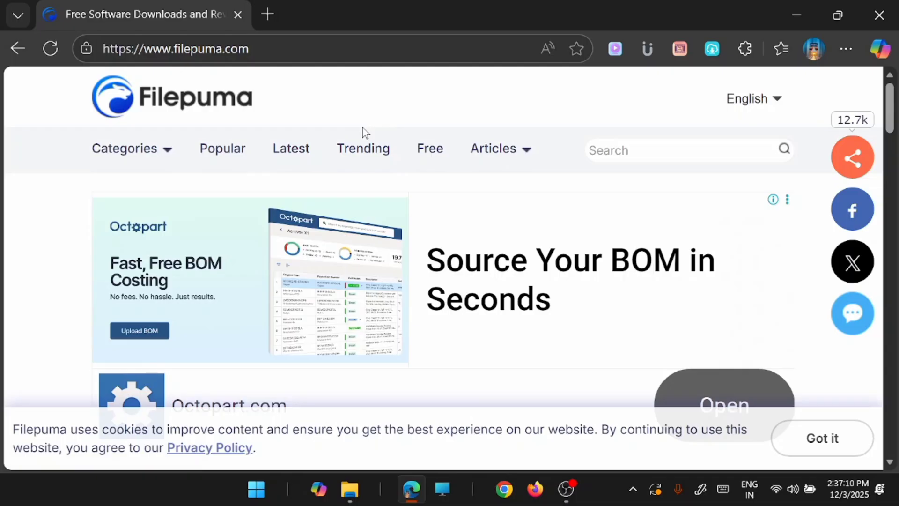
{"action": "mouse_move", "coordinate": [364, 148]}
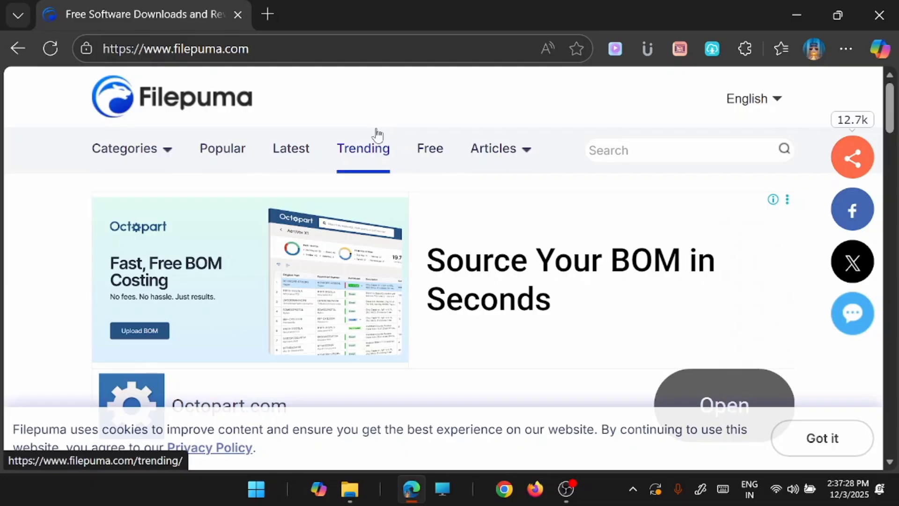
{"action": "mouse_move", "coordinate": [404, 128]}
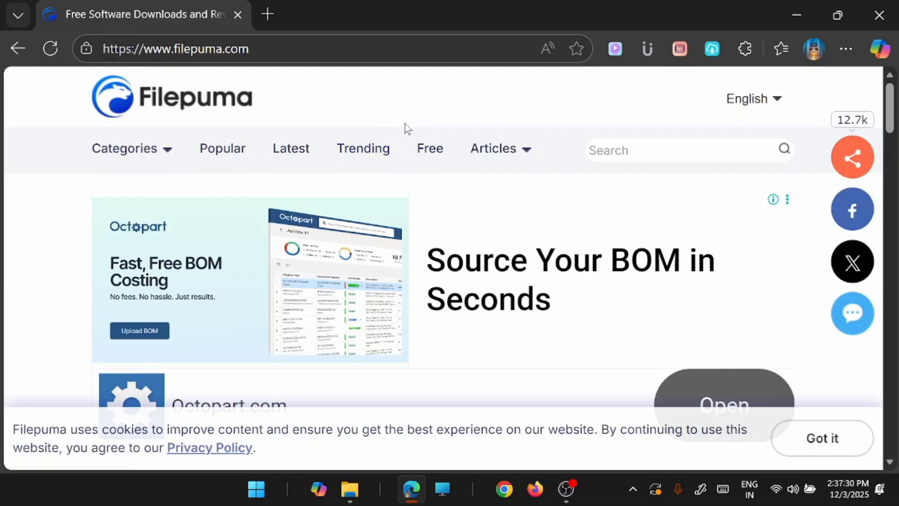
{"action": "mouse_move", "coordinate": [409, 133]}
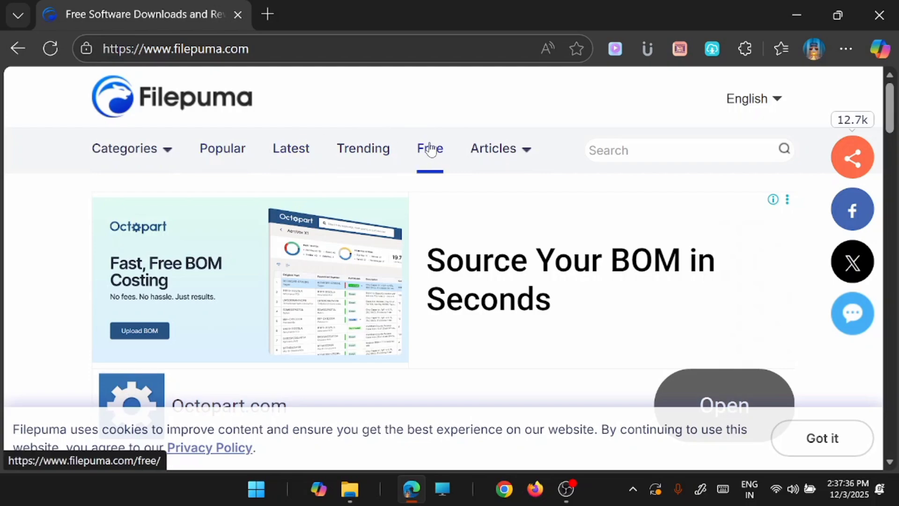
Step: Go to Filepuma's free software page and scroll its category links
{"action": "left_click", "coordinate": [429, 148]}
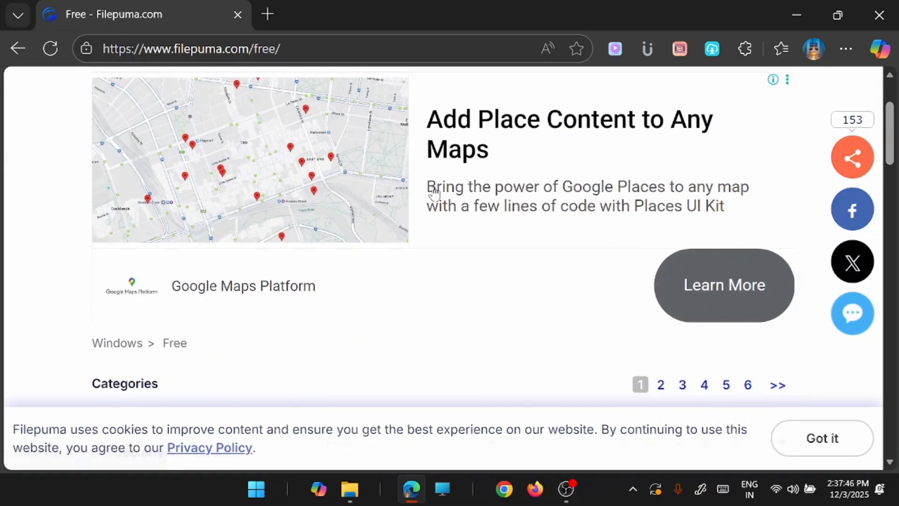
{"action": "scroll", "scroll_direction": "down", "scroll_amount": 3}
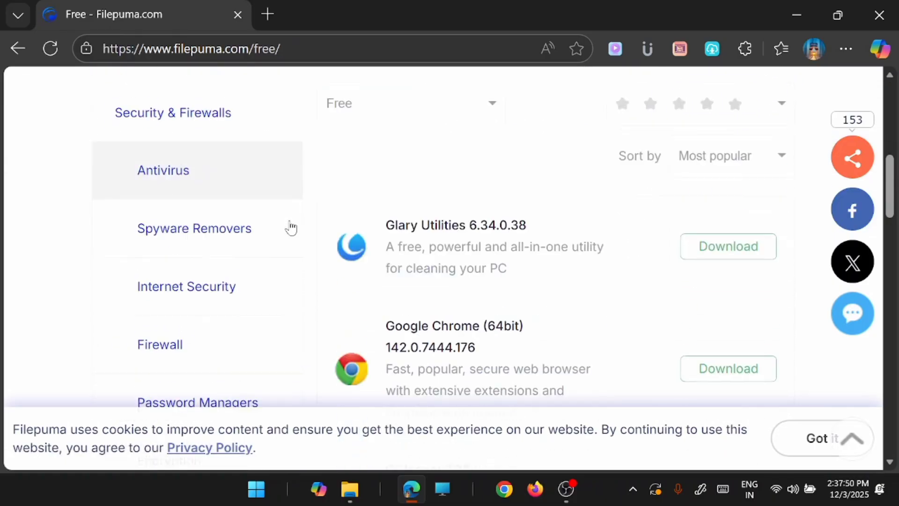
{"action": "scroll", "scroll_direction": "down", "scroll_amount": 3}
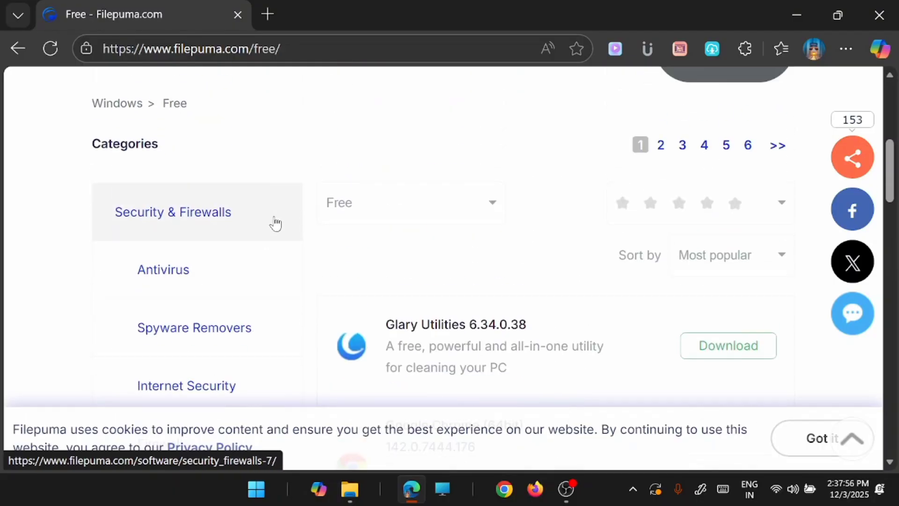
Step: Enter the Security & Firewalls category and browse its program listing
{"action": "left_click", "coordinate": [172, 212]}
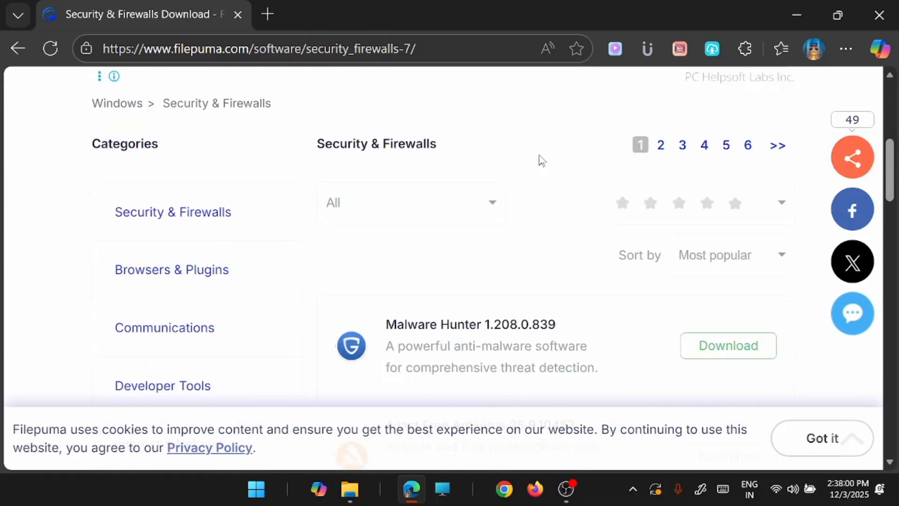
{"action": "scroll", "scroll_direction": "down", "scroll_amount": 3}
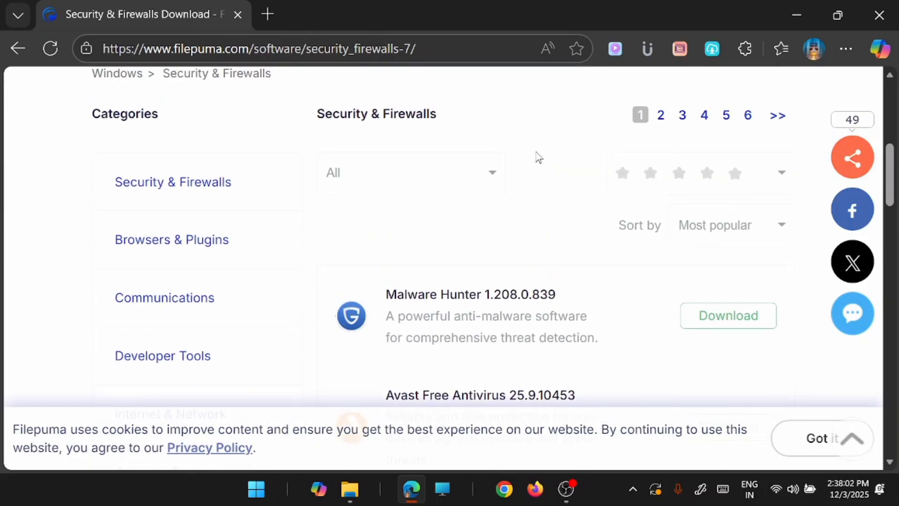
{"action": "scroll", "scroll_direction": "down", "scroll_amount": 3}
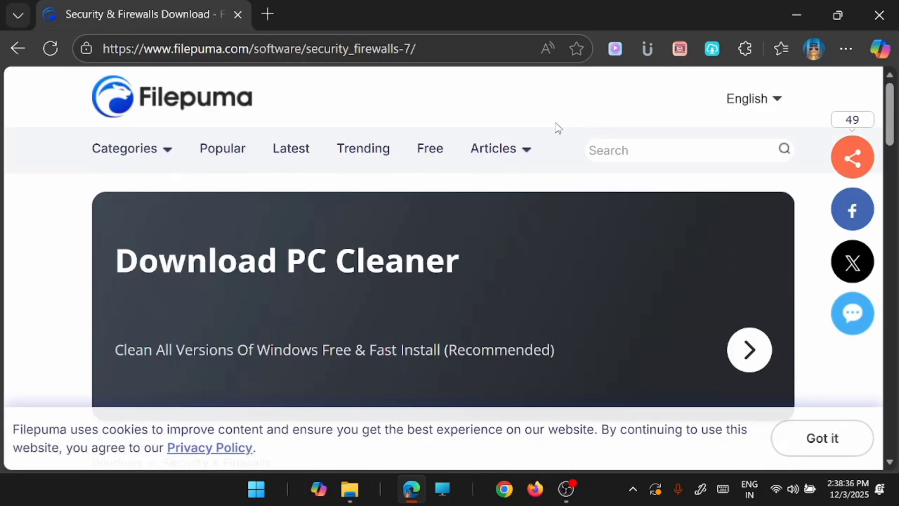
{"action": "mouse_move", "coordinate": [543, 132]}
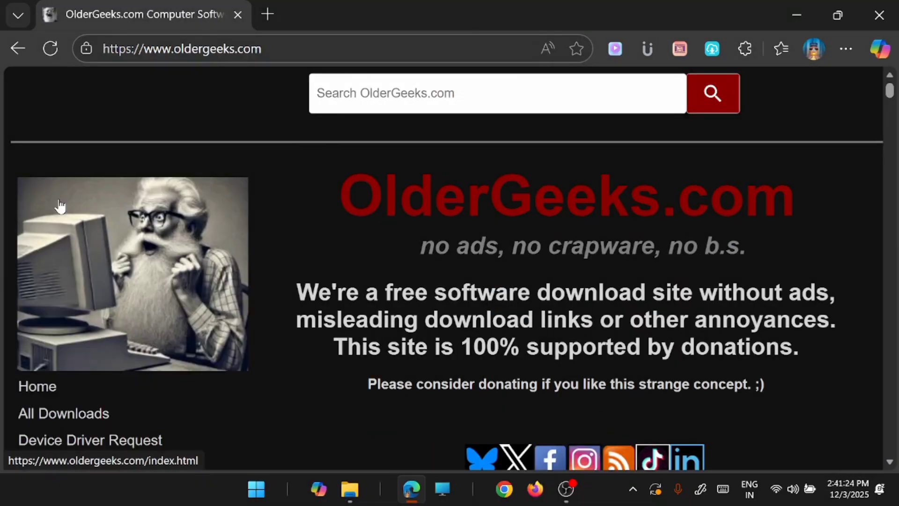
{"action": "mouse_move", "coordinate": [98, 224]}
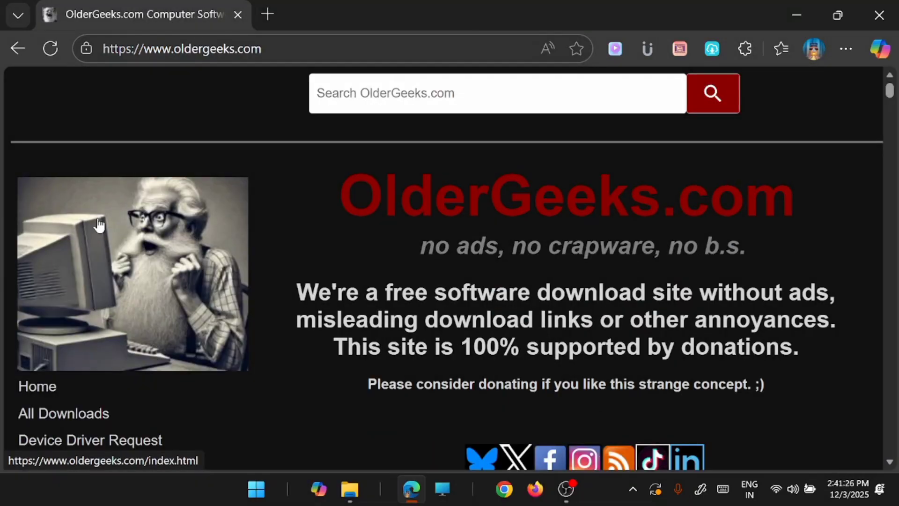
Step: Highlight OlderGeeks' no-ads intro statement on its homepage, then deselect it
{"action": "scroll", "scroll_direction": "down", "scroll_amount": 3}
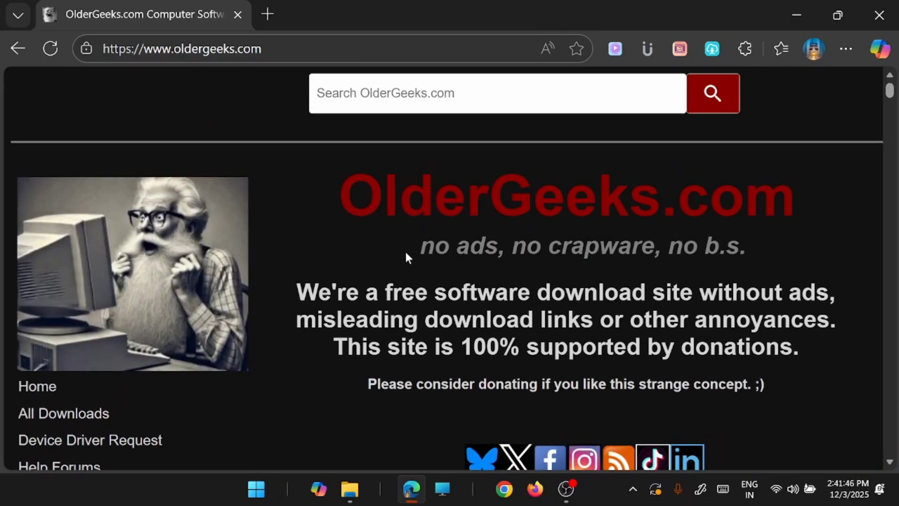
{"action": "mouse_move", "coordinate": [414, 262]}
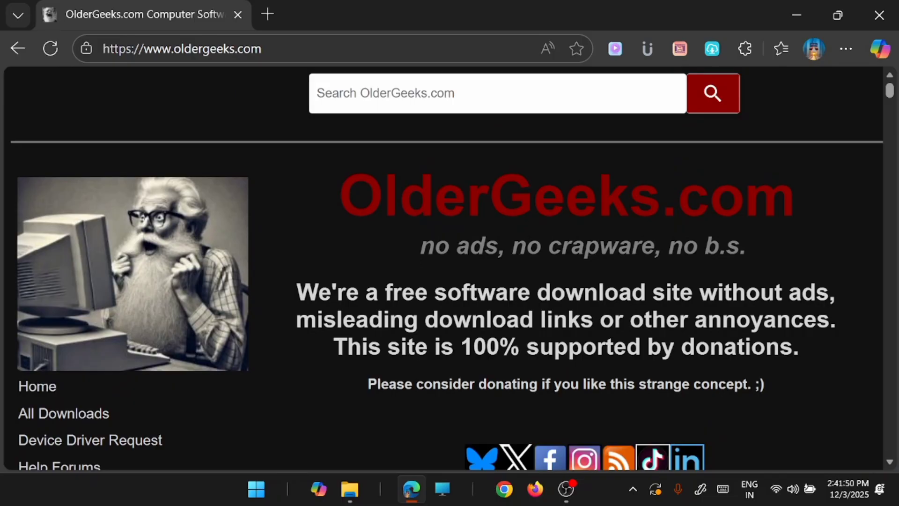
{"action": "left_click_drag", "start_coordinate": [295, 292], "coordinate": [722, 320]}
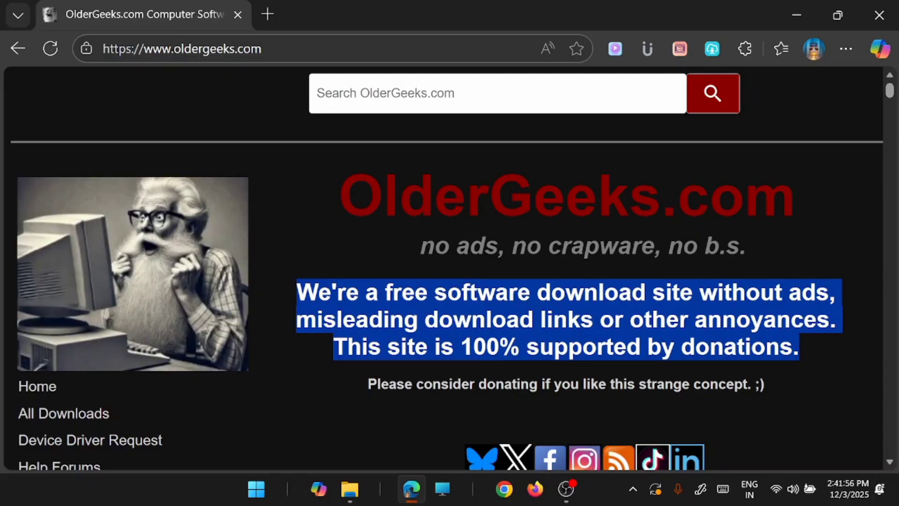
{"action": "left_click", "coordinate": [824, 353]}
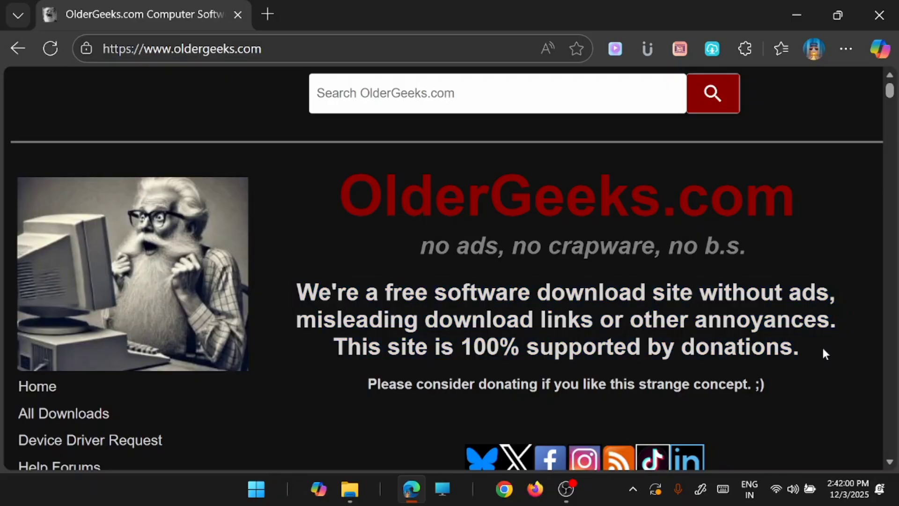
Step: Scroll through the OlderGeeks downloads category table toward Video Games
{"action": "scroll", "scroll_direction": "down", "scroll_amount": 3}
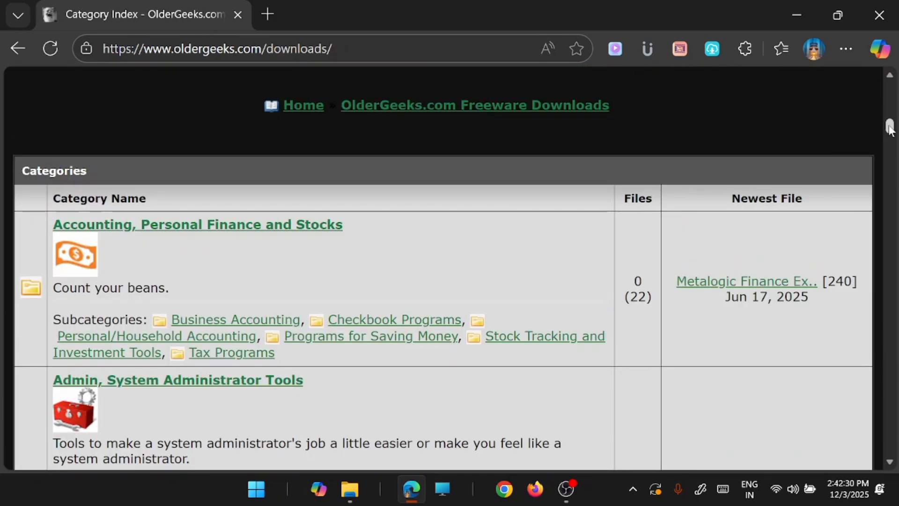
{"action": "scroll", "scroll_direction": "down", "scroll_amount": 3}
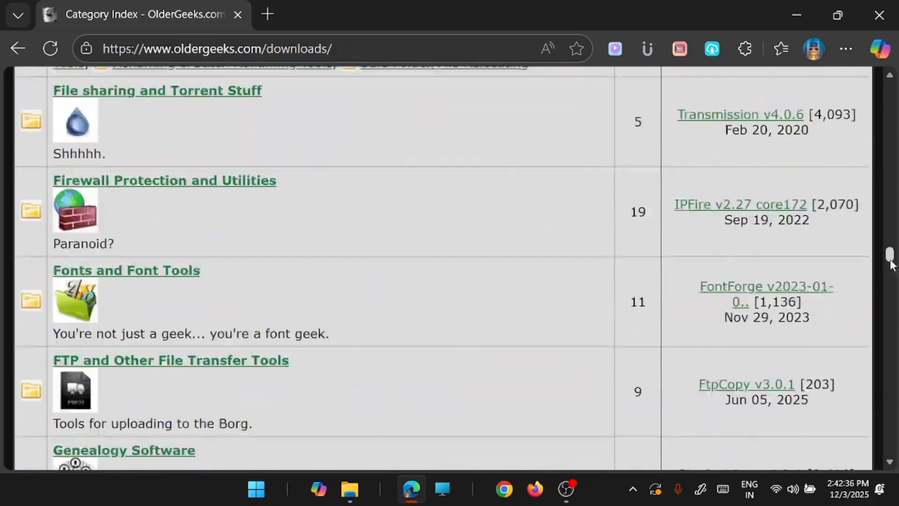
{"action": "scroll", "scroll_direction": "down", "scroll_amount": 3}
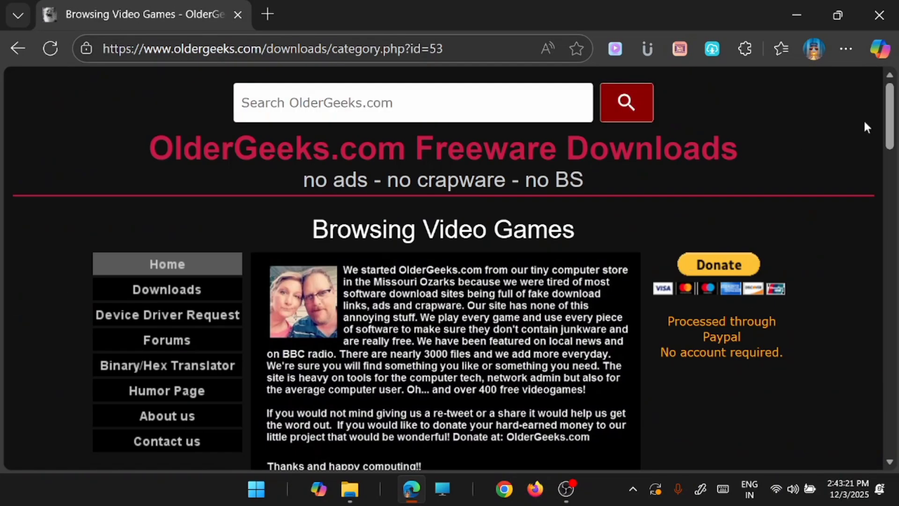
Step: Scroll down the OlderGeeks Video Games category page to browse its listings
{"action": "scroll", "scroll_direction": "down", "scroll_amount": 3}
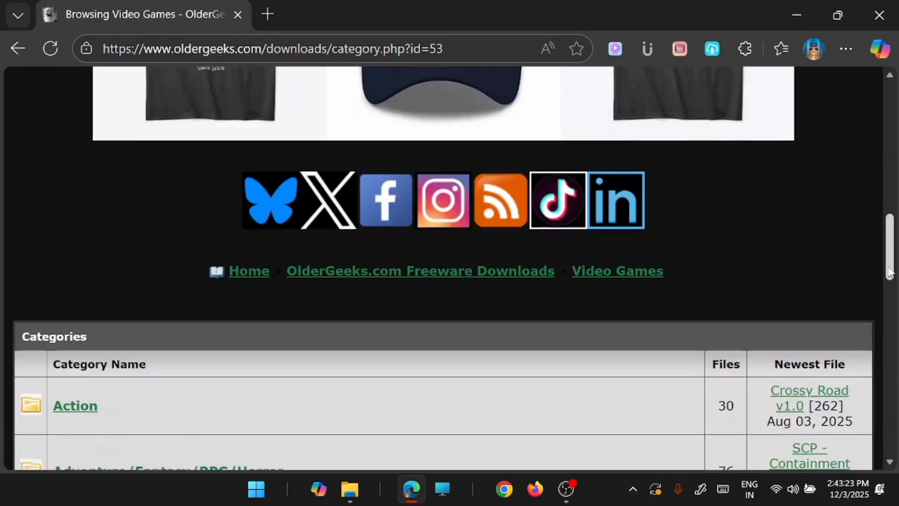
{"action": "scroll", "scroll_direction": "down", "scroll_amount": 3}
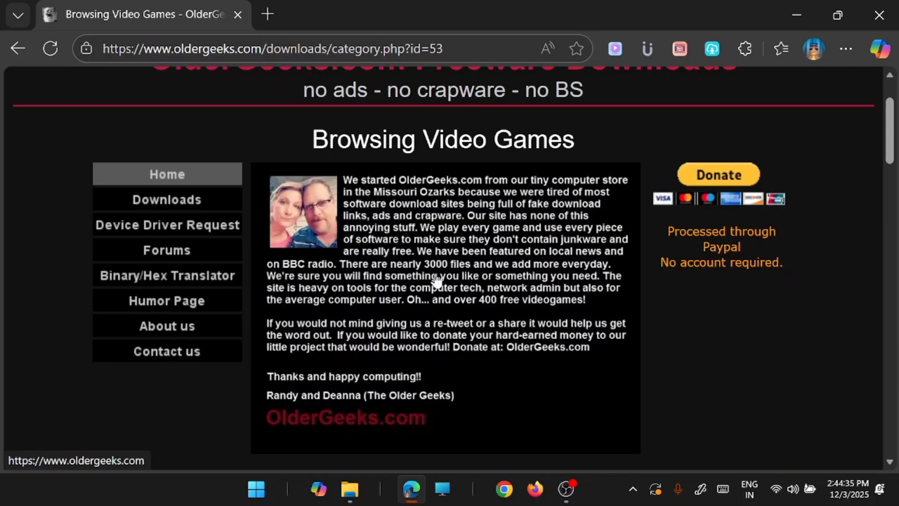
{"action": "mouse_move", "coordinate": [431, 285]}
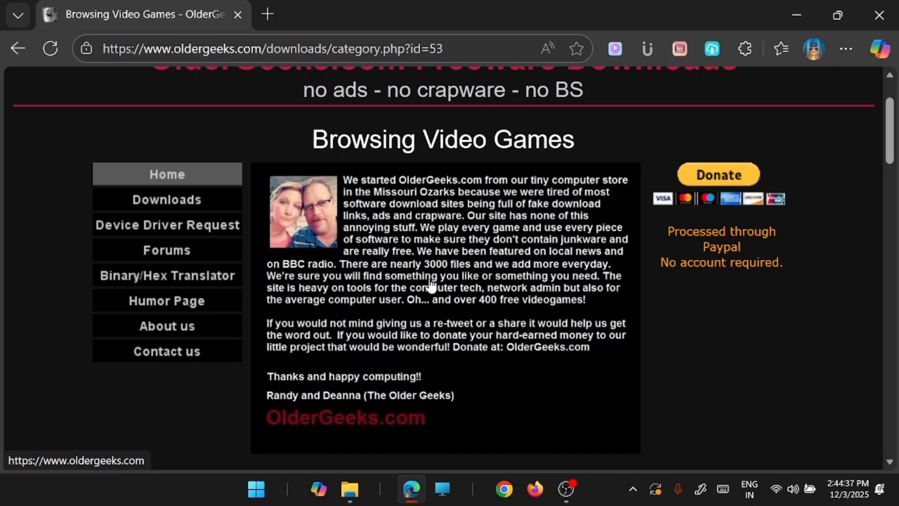